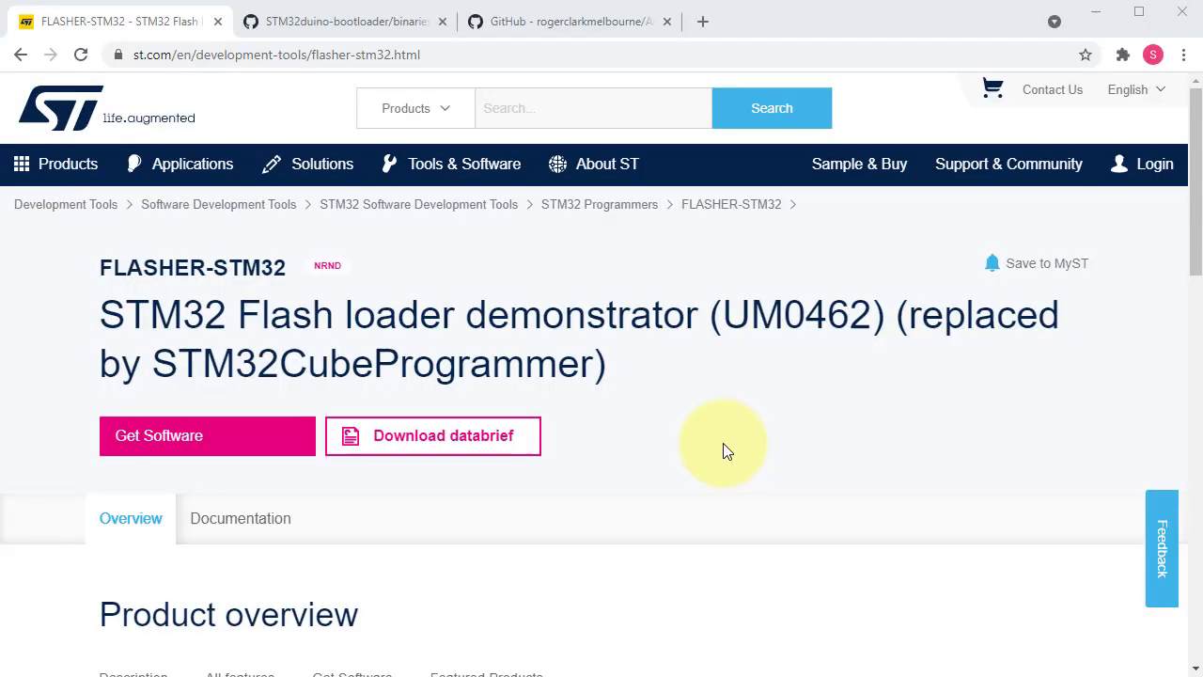
Step: Request the latest FLASHER-STM32 Flash loader demonstrator download as a guest
scroll("down", 3)
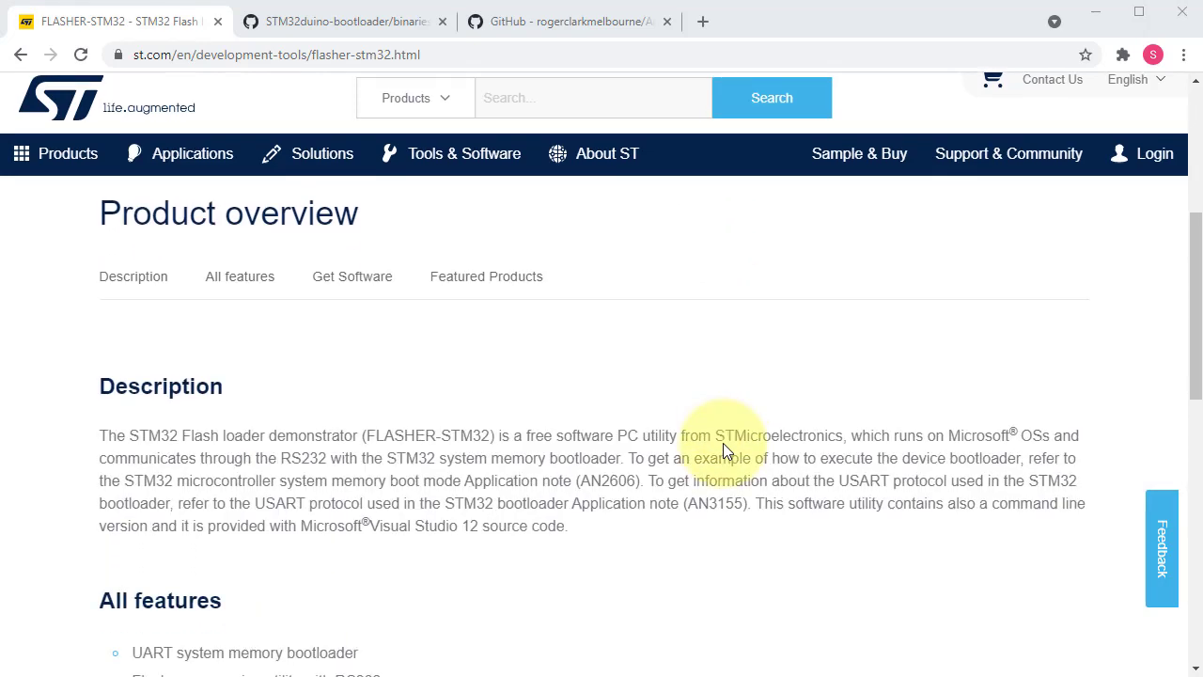
scroll("down", 3)
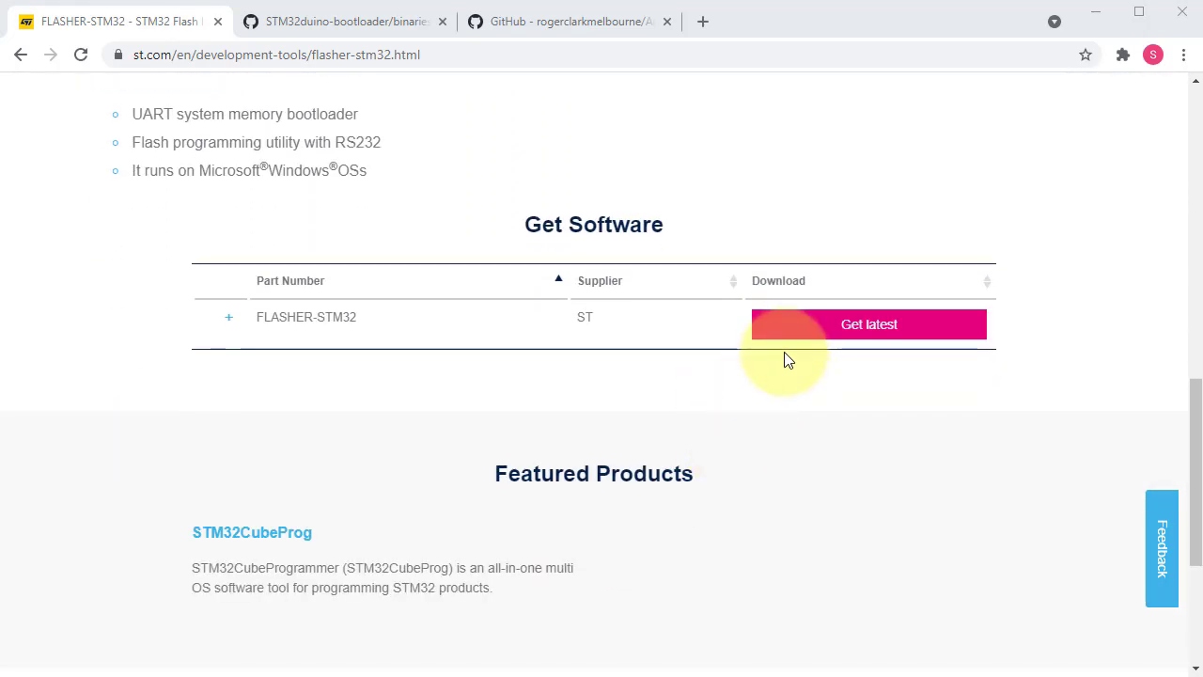
mouse_move(857, 336)
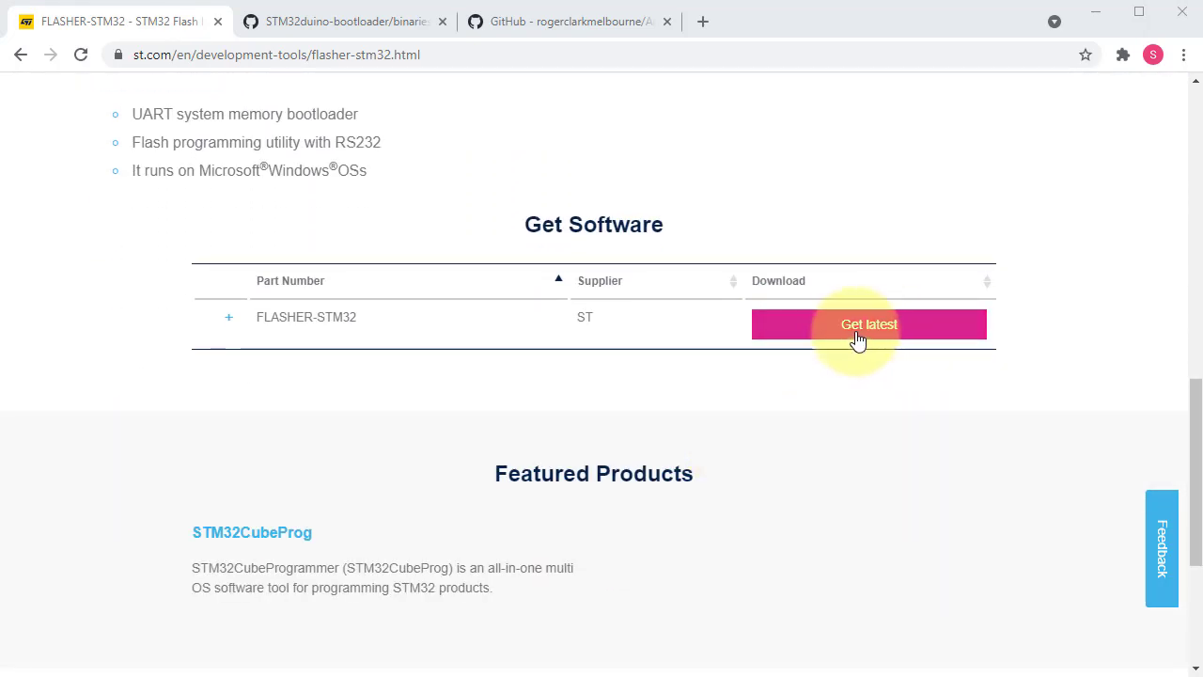
left_click(869, 324)
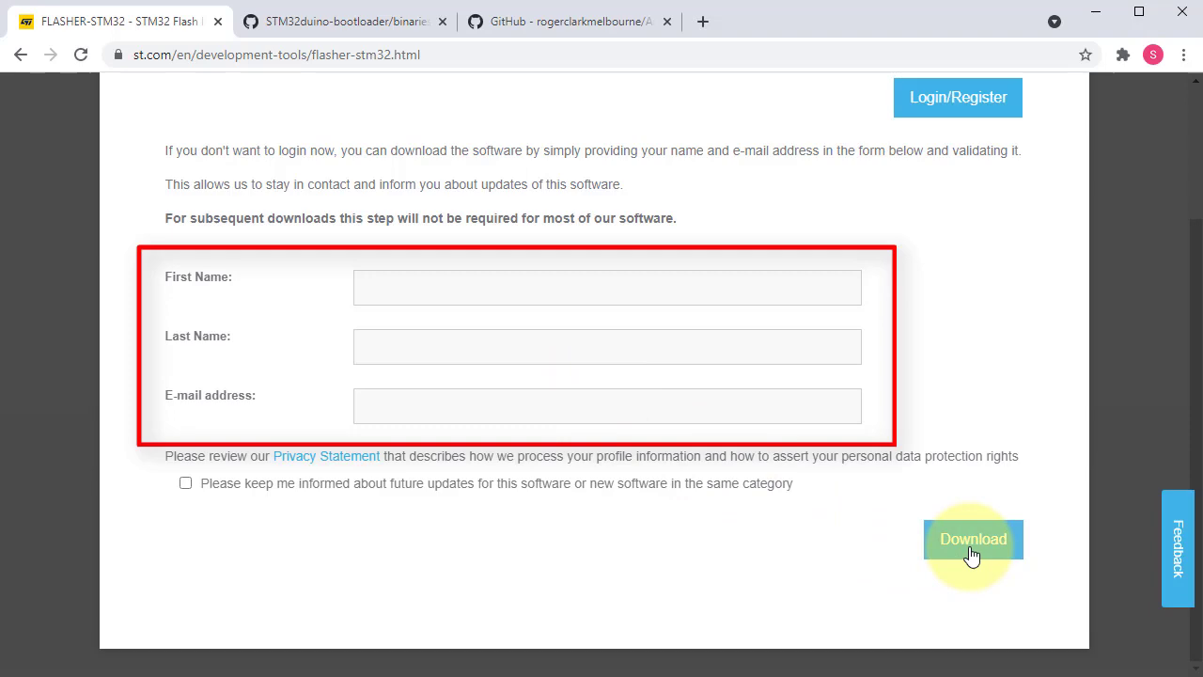
left_click(973, 537)
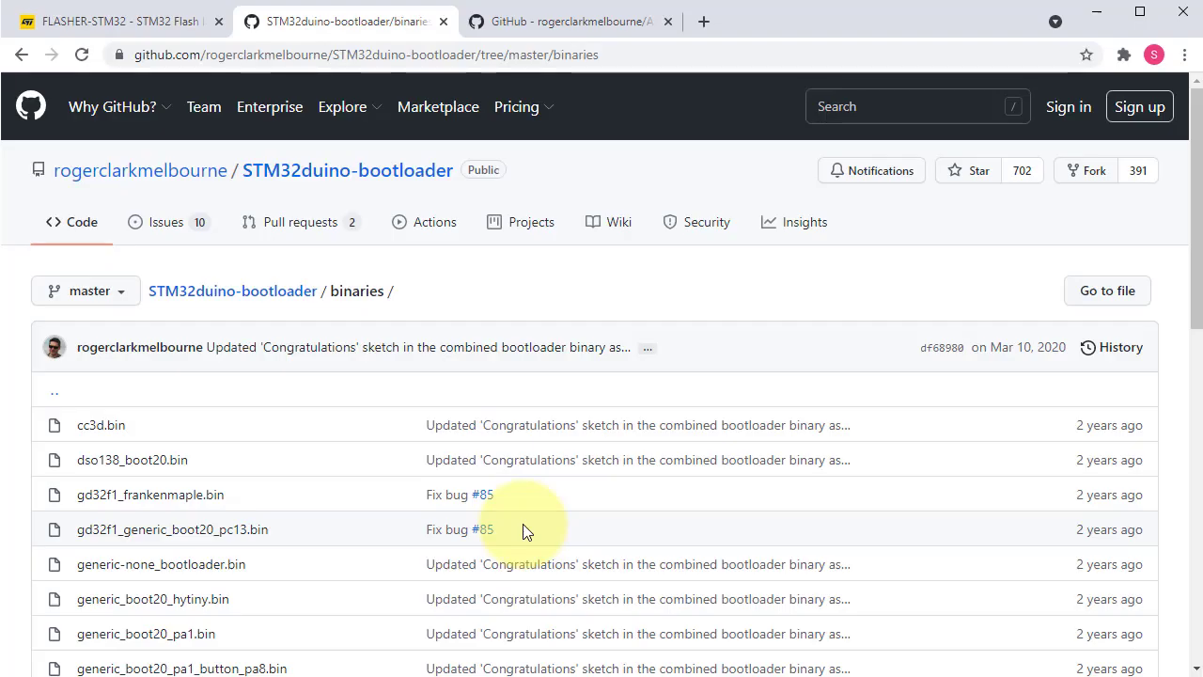
Step: Download generic_boot20_pc13.bin from the STM32duino-bootloader binaries list
scroll("down", 3)
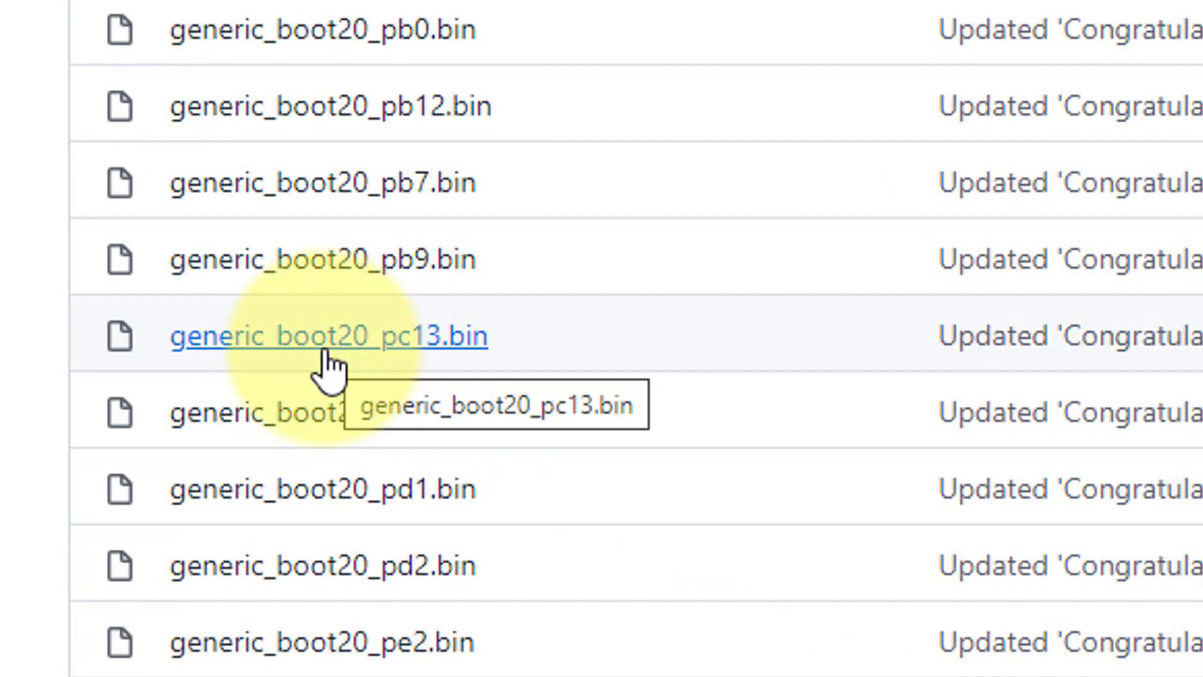
left_click(327, 334)
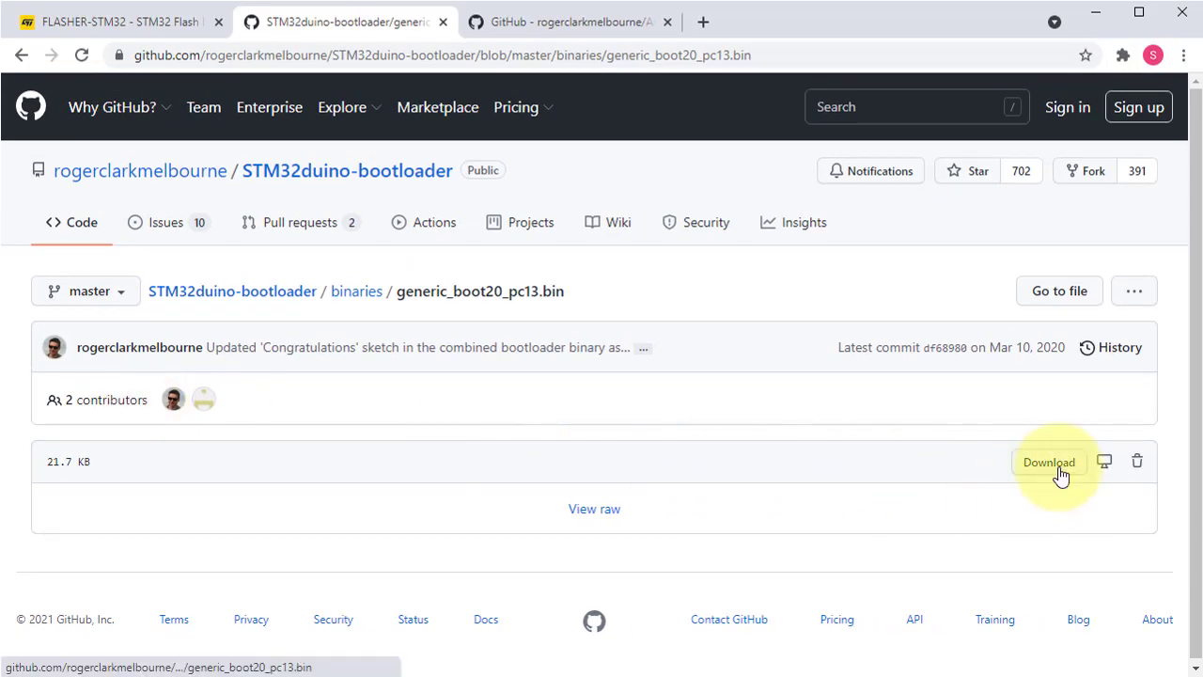
left_click(1047, 463)
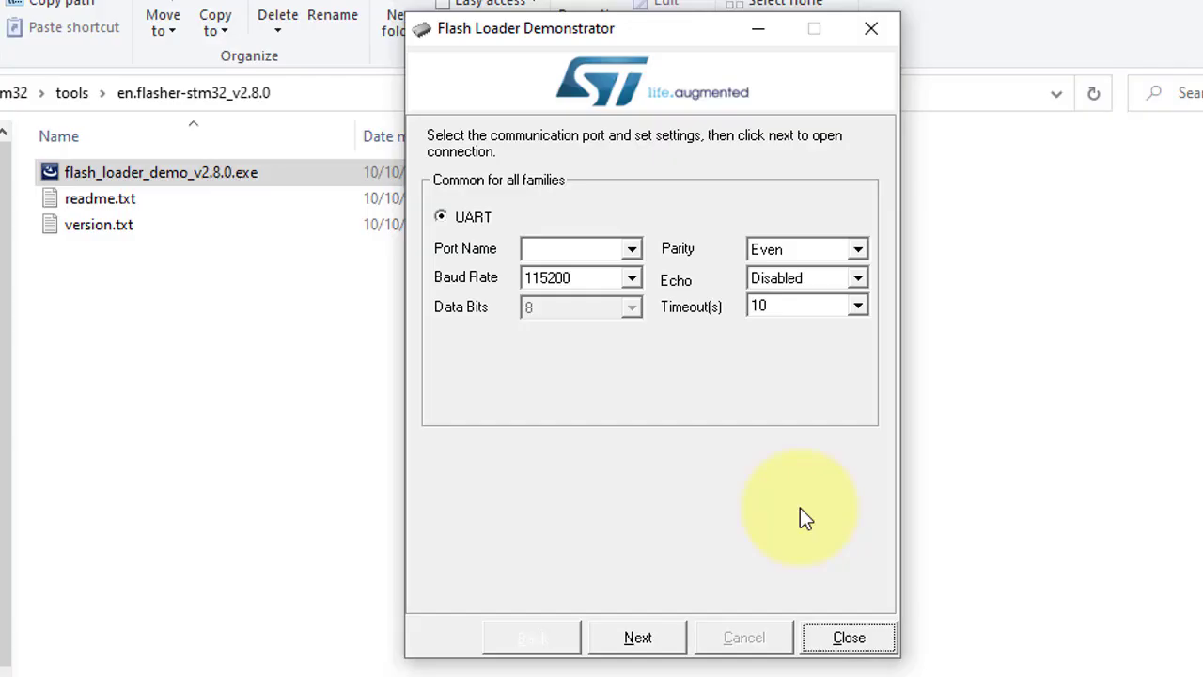
mouse_move(640, 286)
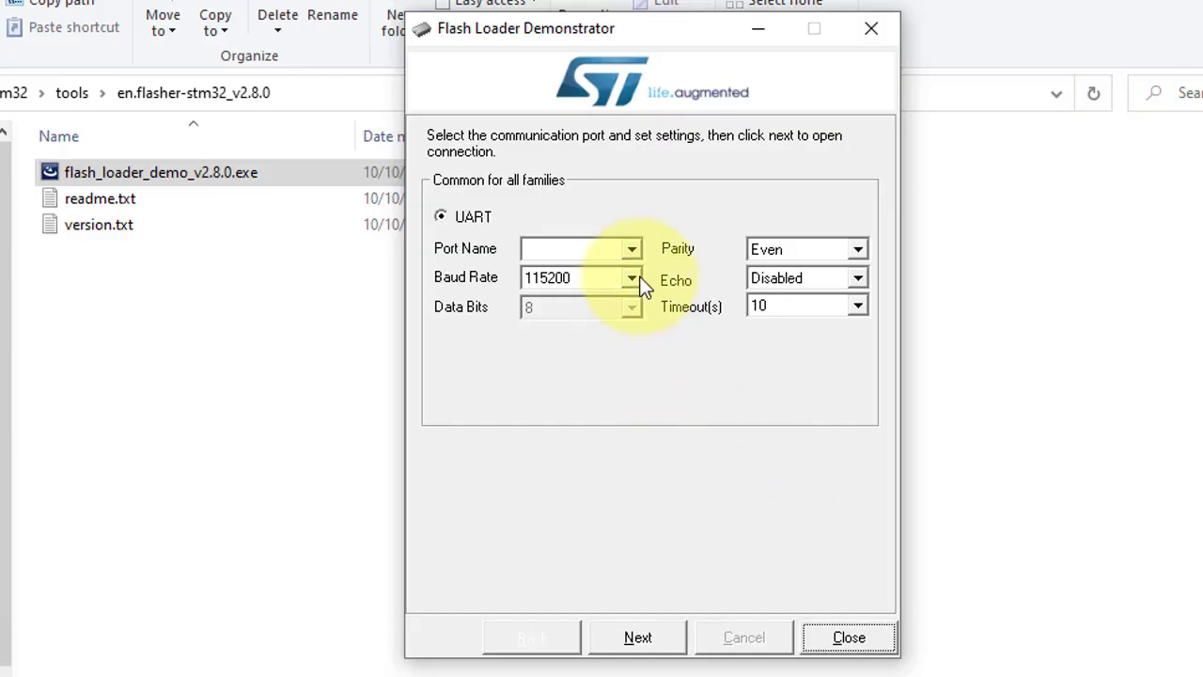
Step: Connect over COM8 and accept the detected STM32F1_Med-density_64K target
left_click(634, 248)
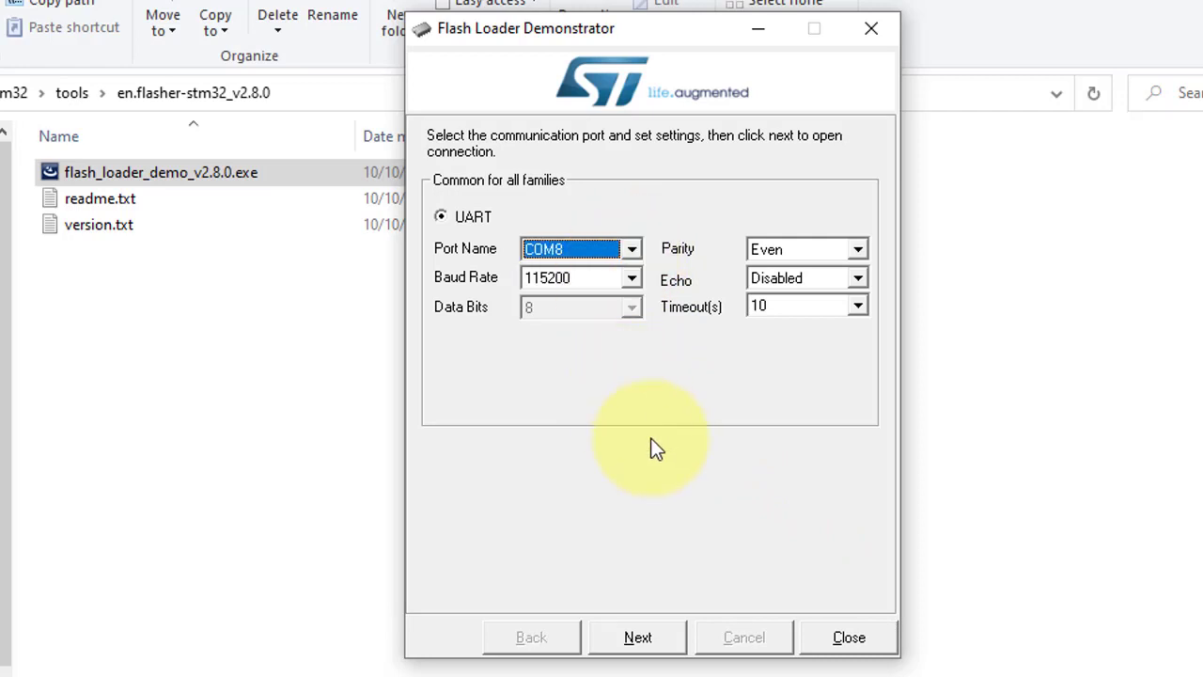
left_click(635, 635)
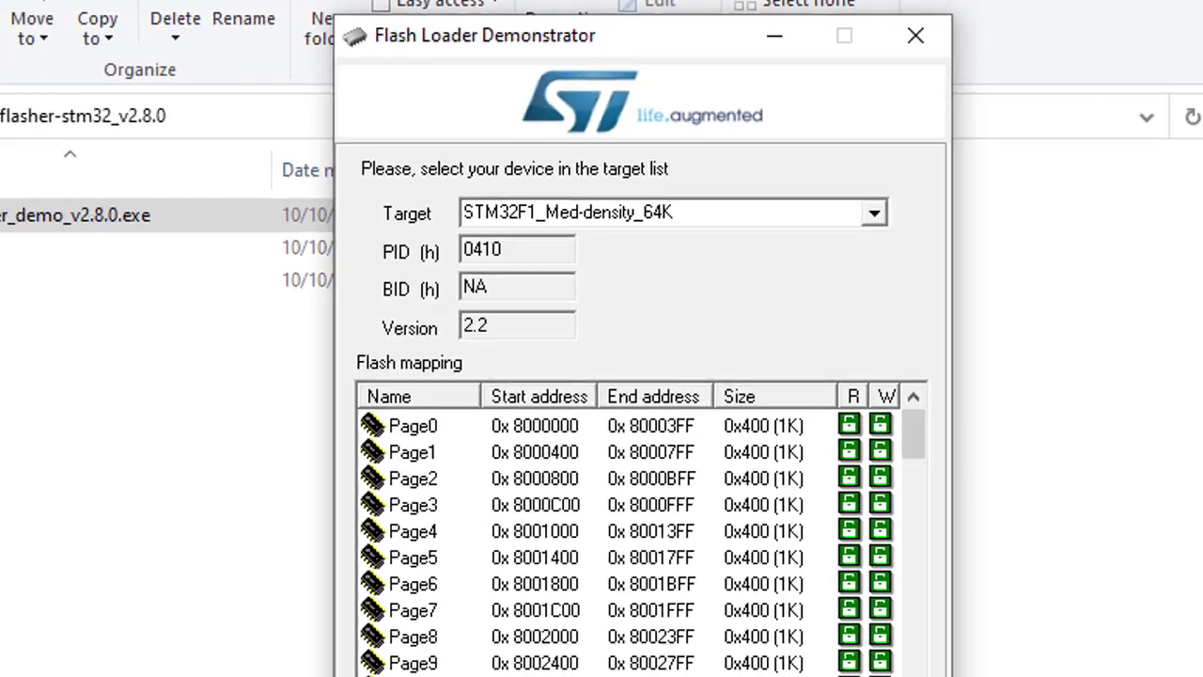
left_click(632, 637)
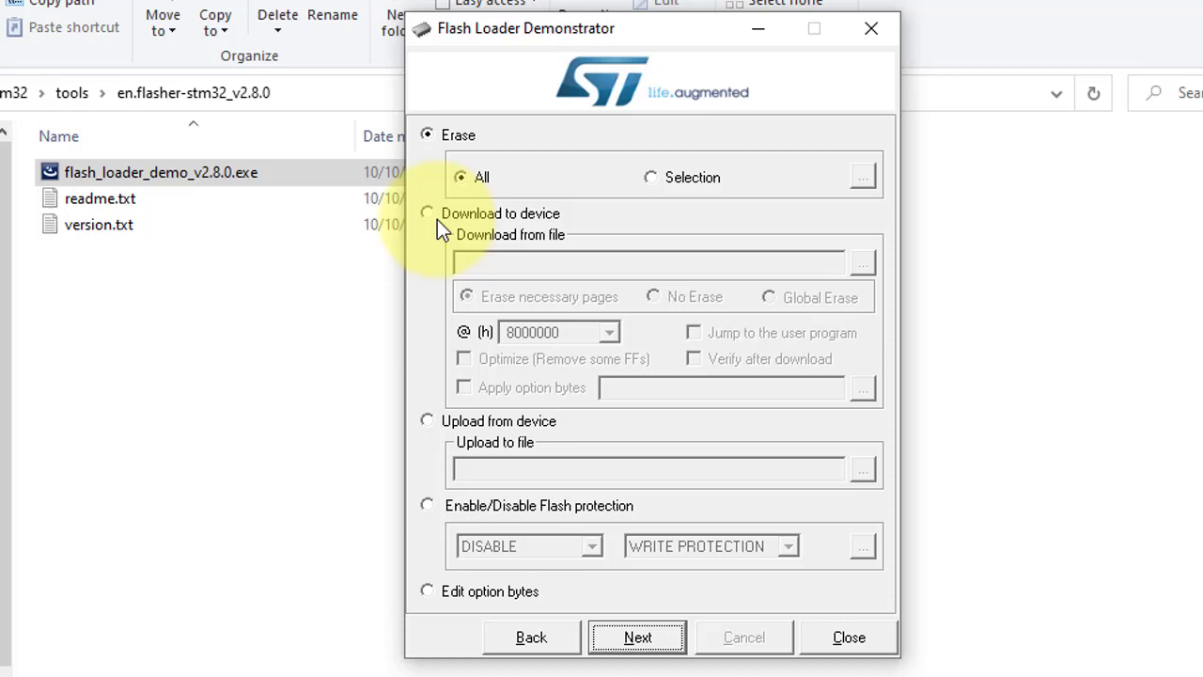
Step: Choose Download to device with generic_boot20_pc13.bin from the stm32 folder and start flashing
left_click(427, 213)
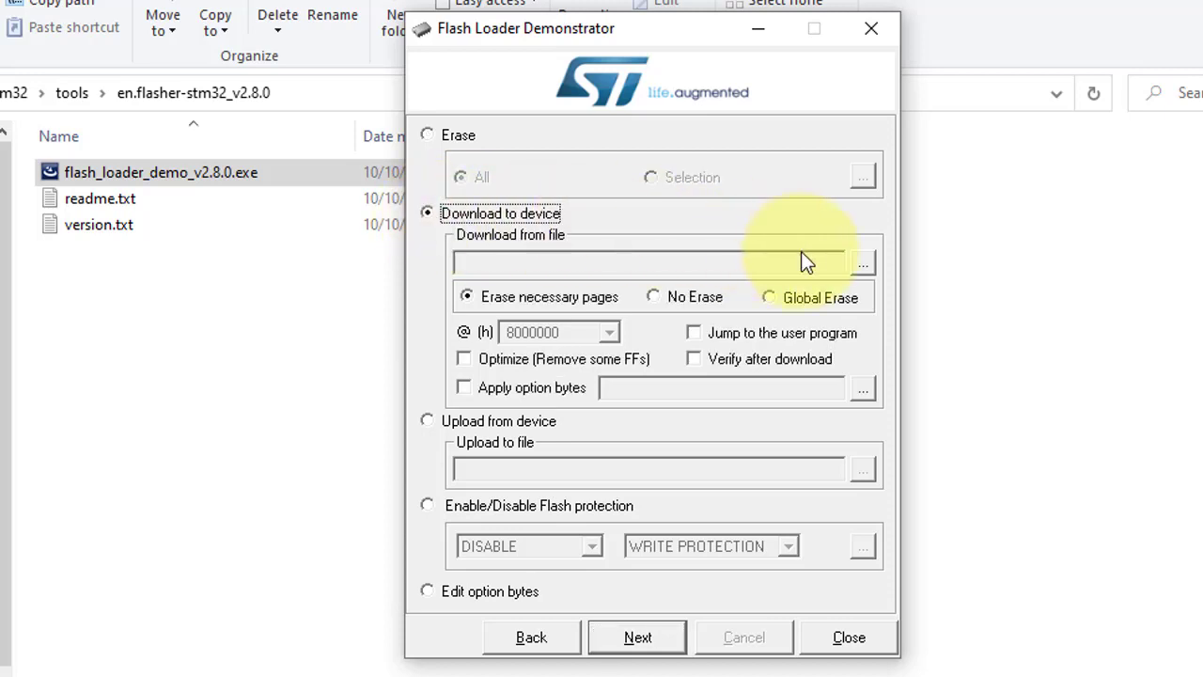
left_click(860, 263)
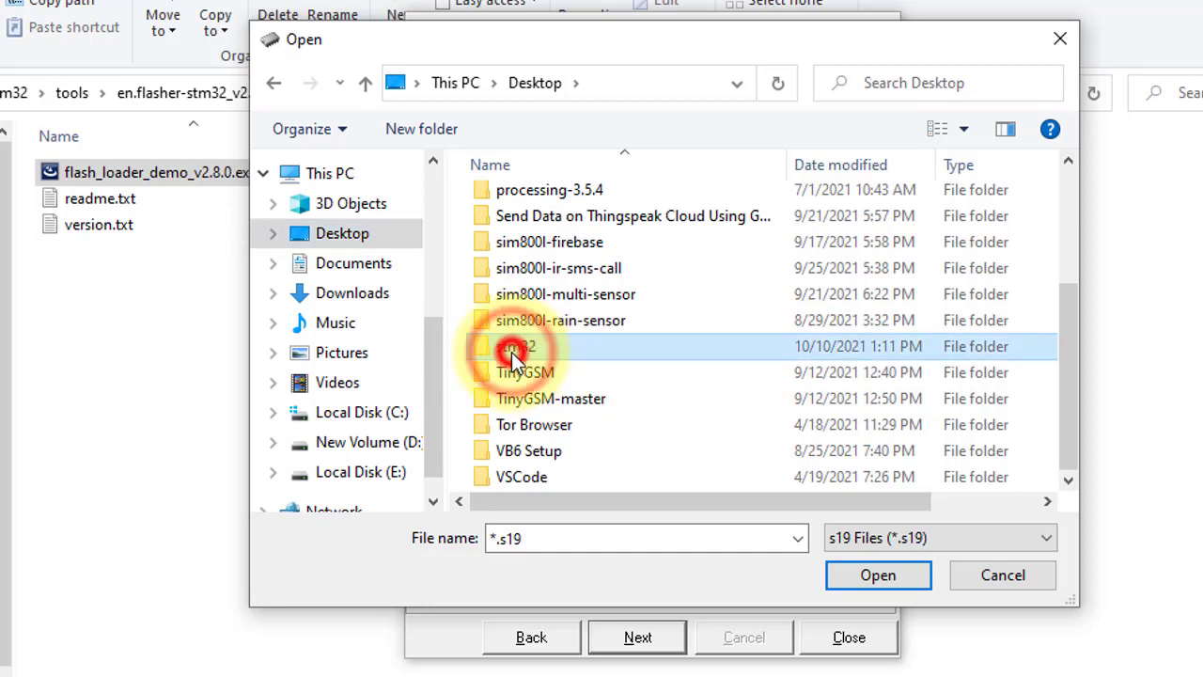
double_click(515, 346)
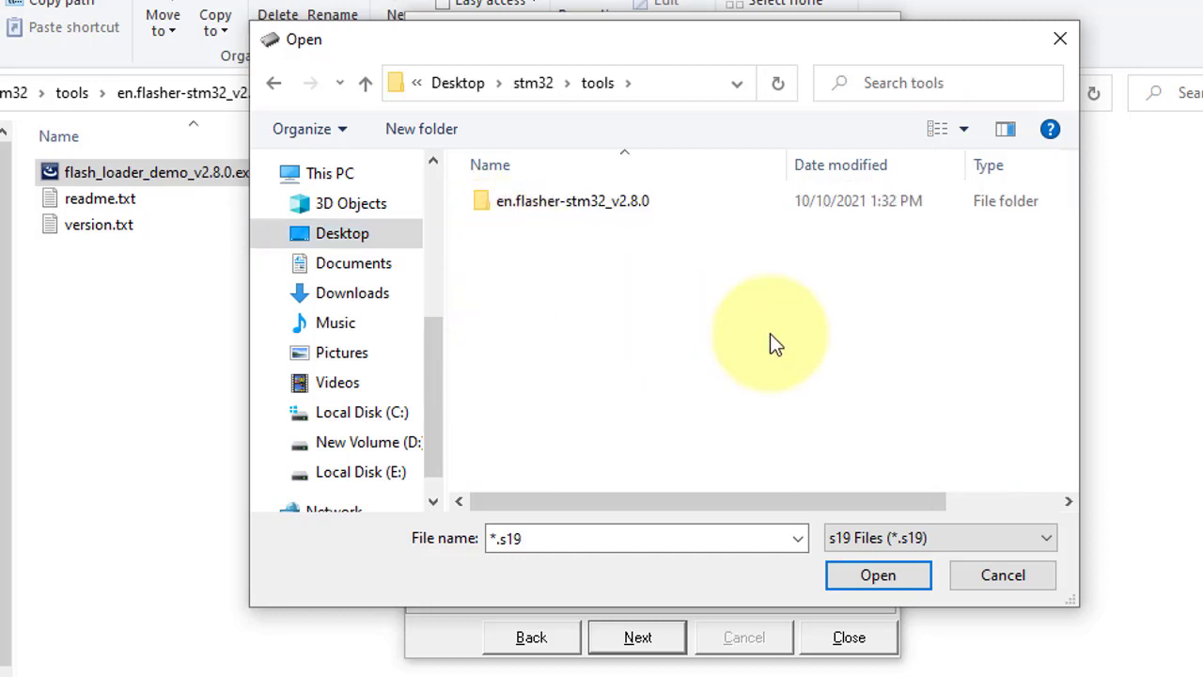
left_click(1034, 537)
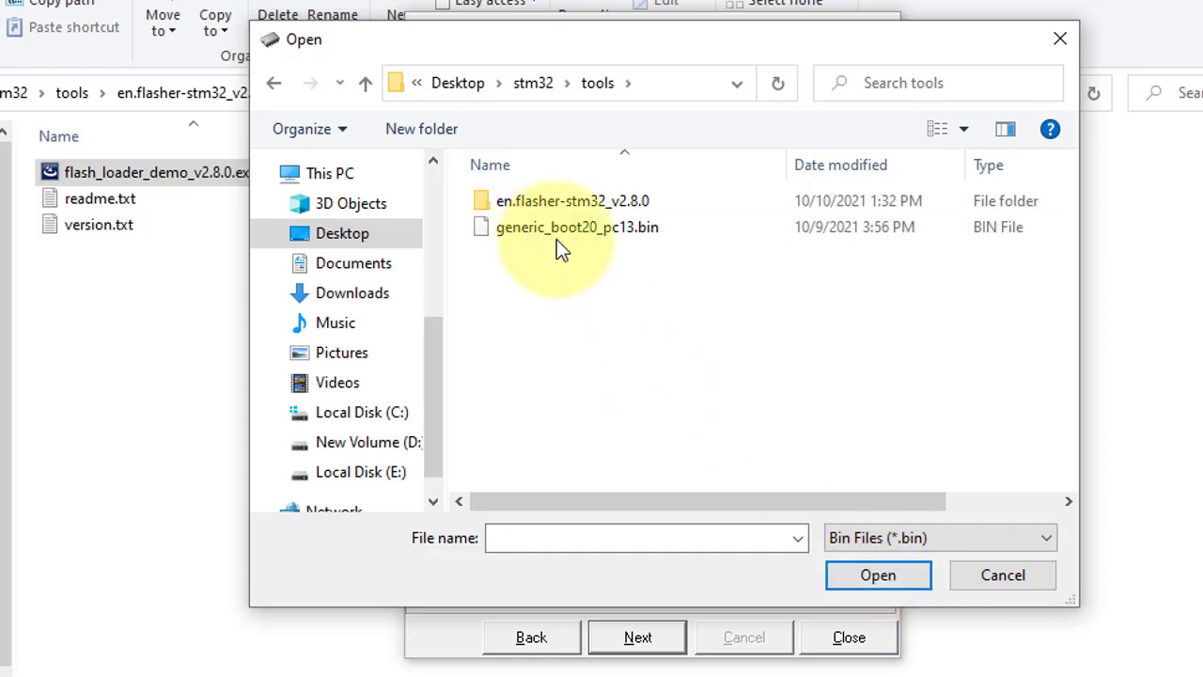
left_click(577, 226)
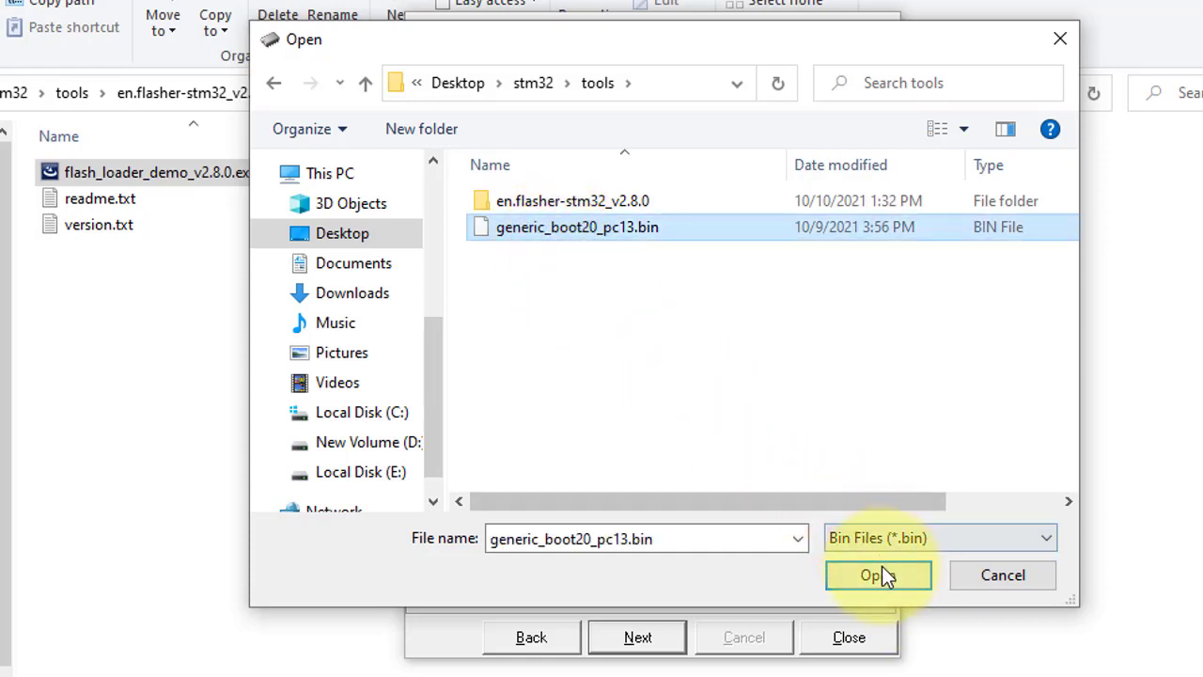
left_click(878, 575)
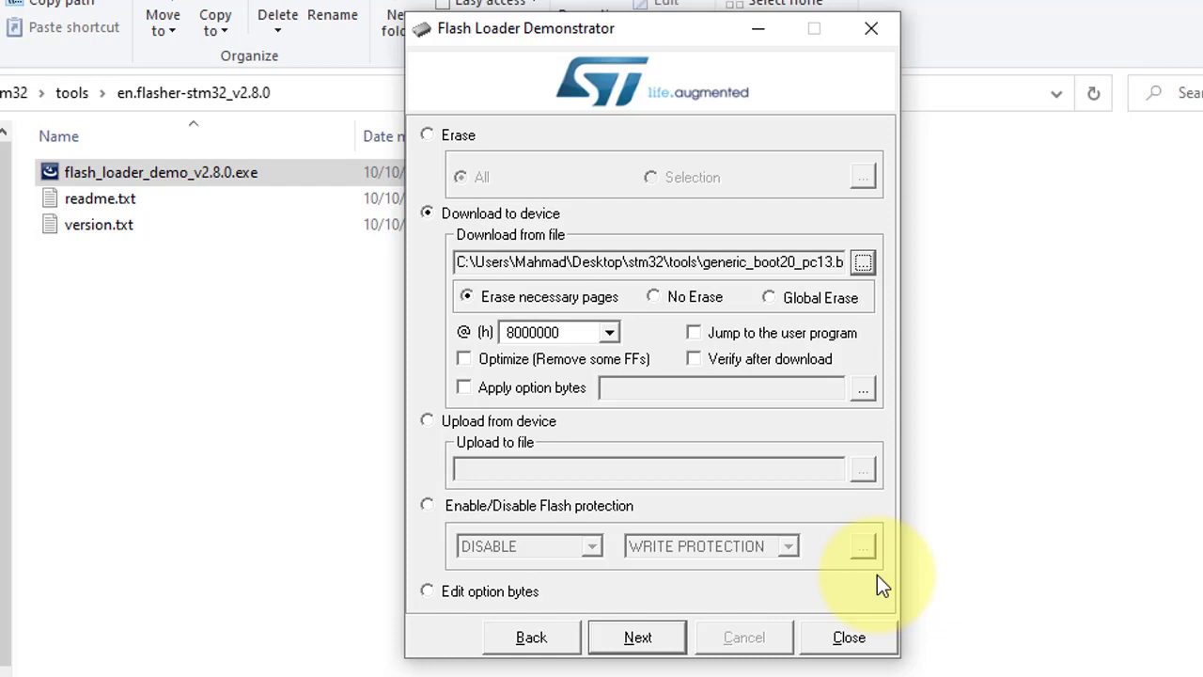
left_click(635, 636)
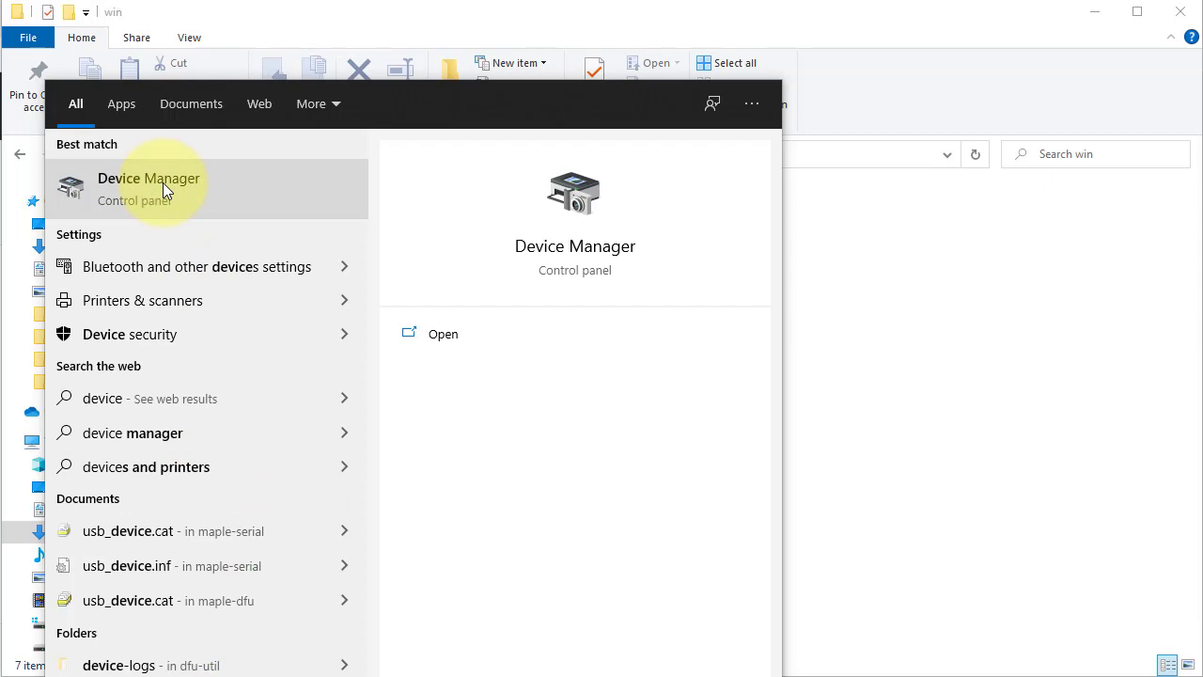
Step: Check the device list in Device Manager, then download Arduino_STM32 as a ZIP
left_click(148, 179)
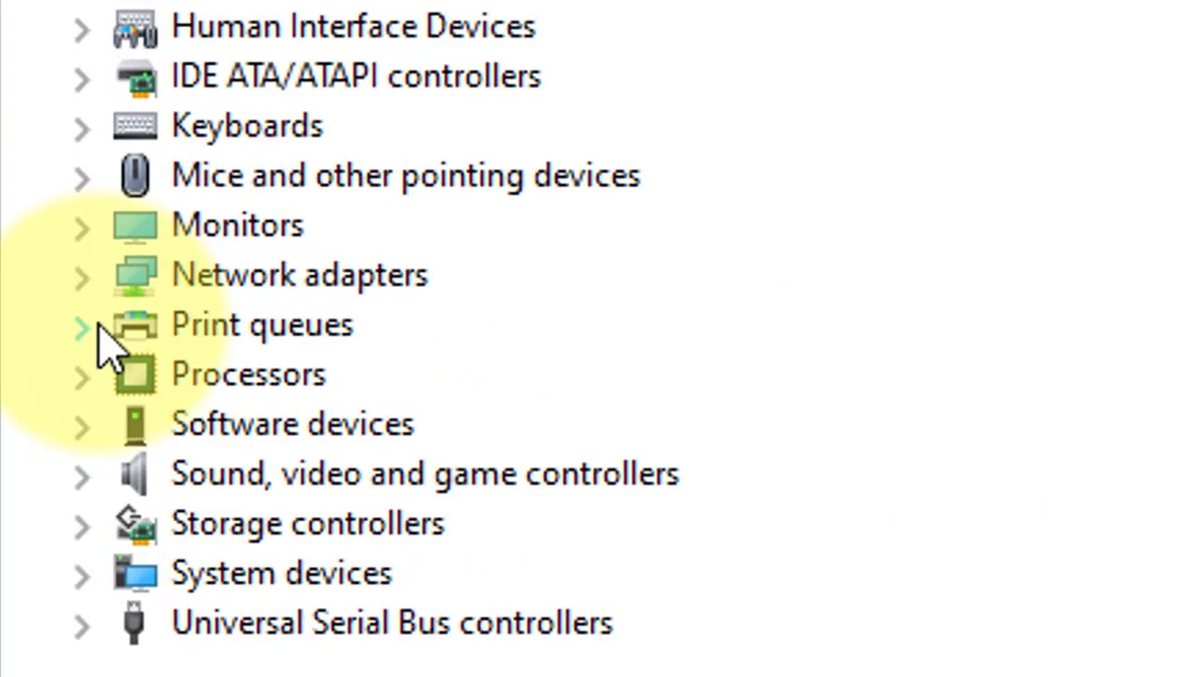
left_click(79, 327)
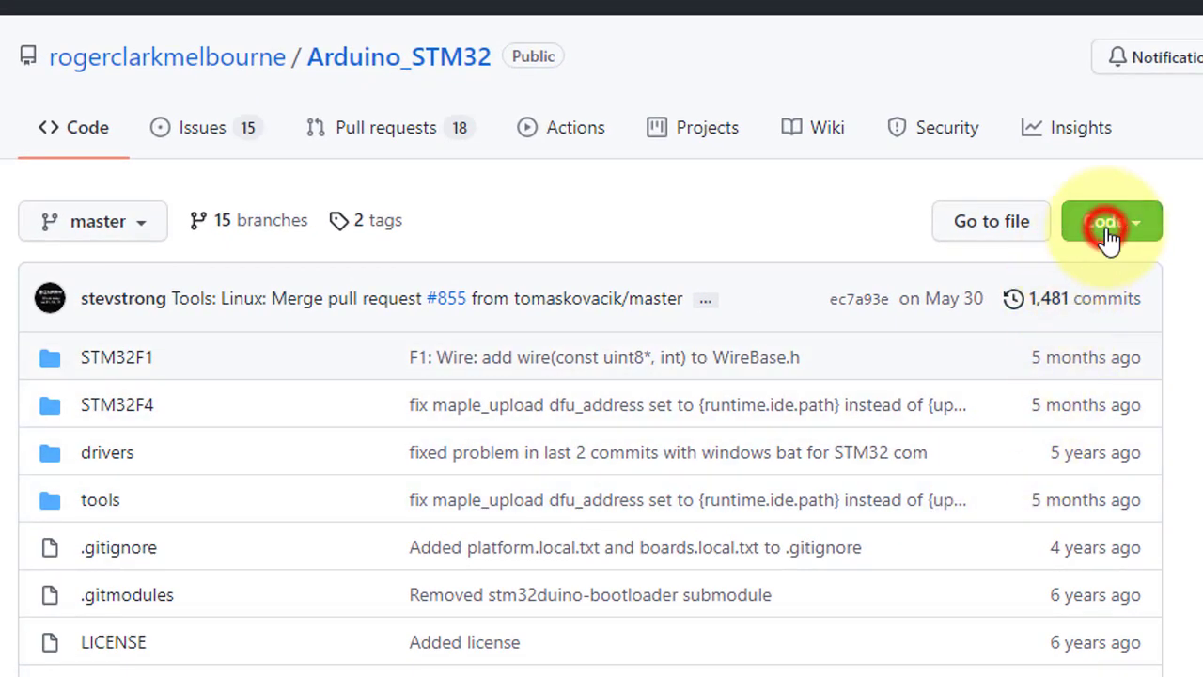
left_click(1107, 222)
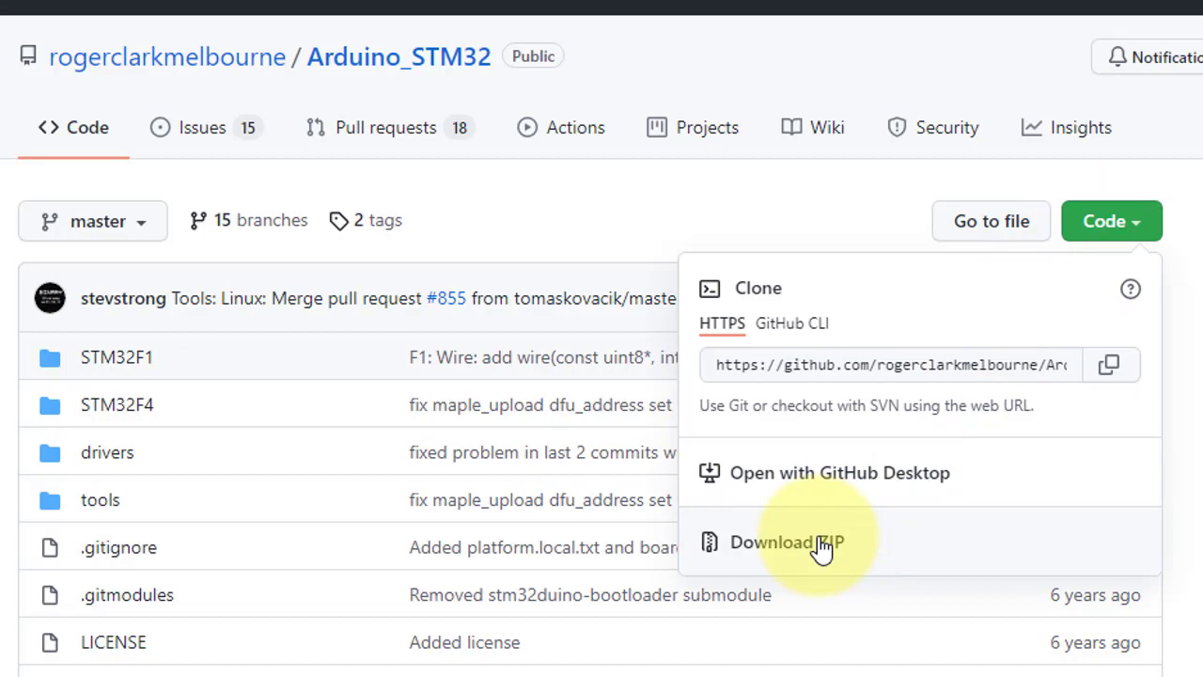
left_click(786, 541)
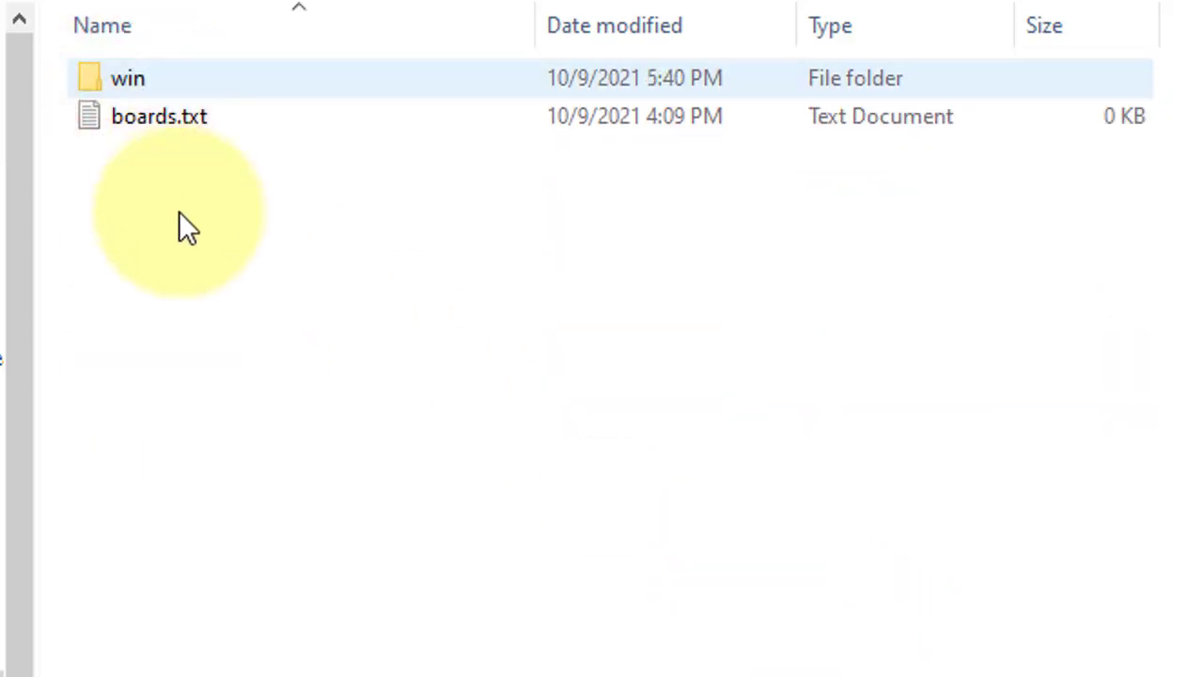
Step: Run install_drivers.bat from the win drivers folder
double_click(128, 77)
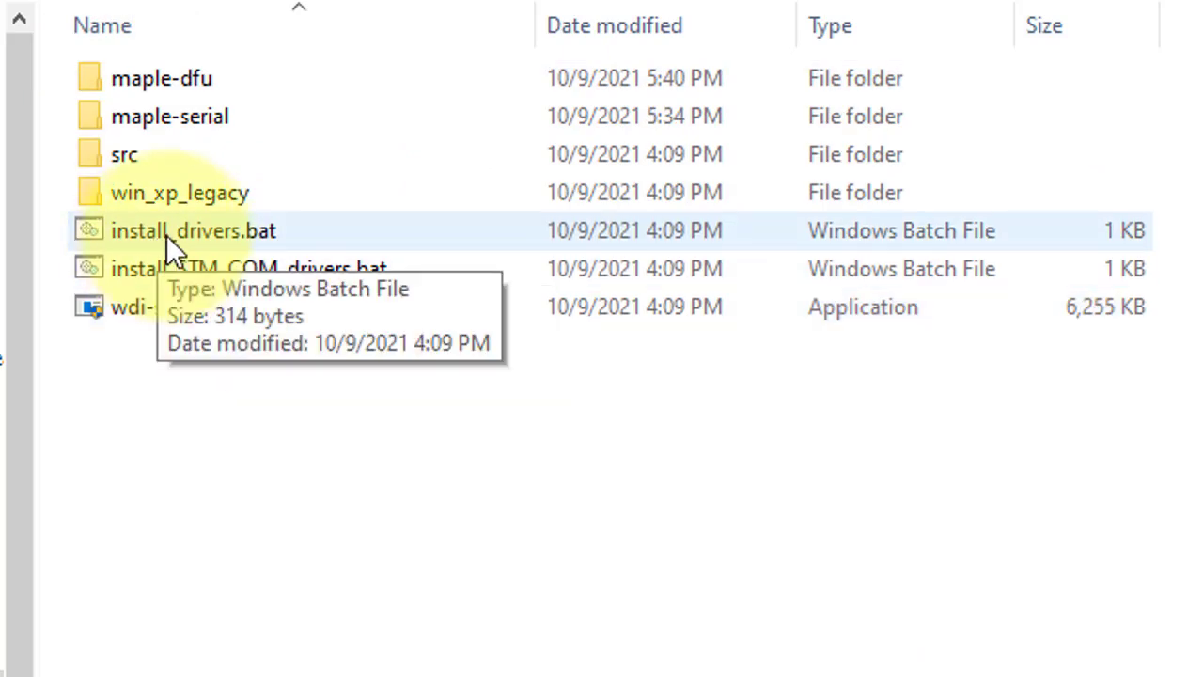
left_click(166, 231)
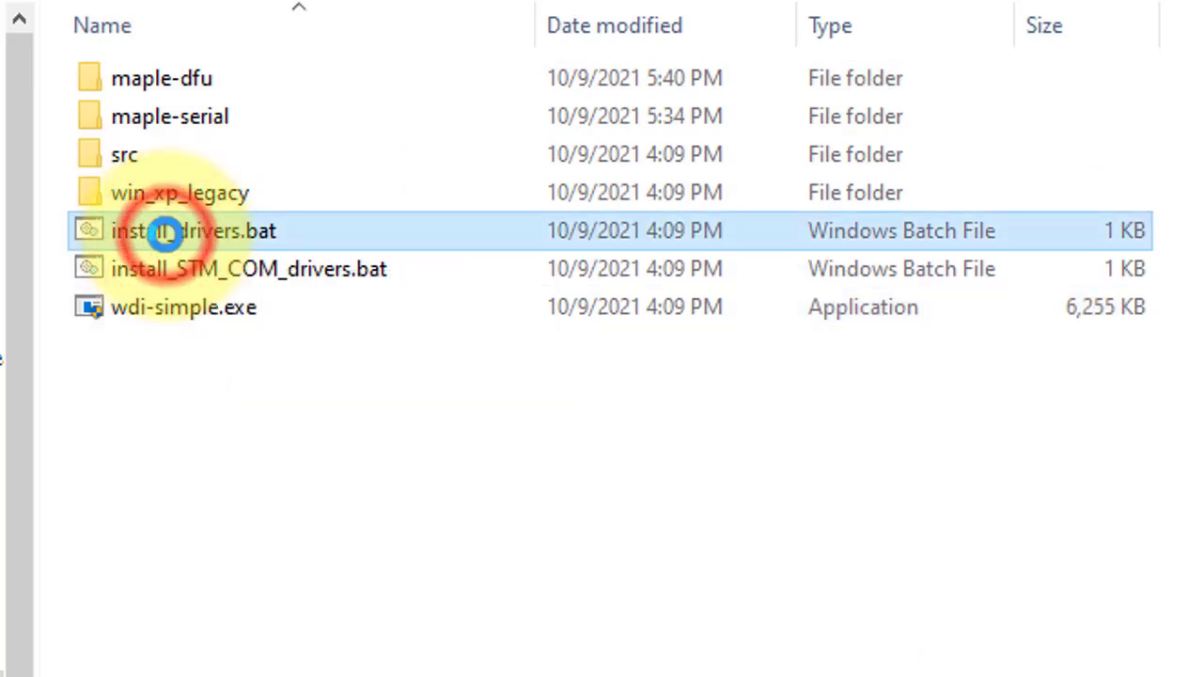
double_click(169, 230)
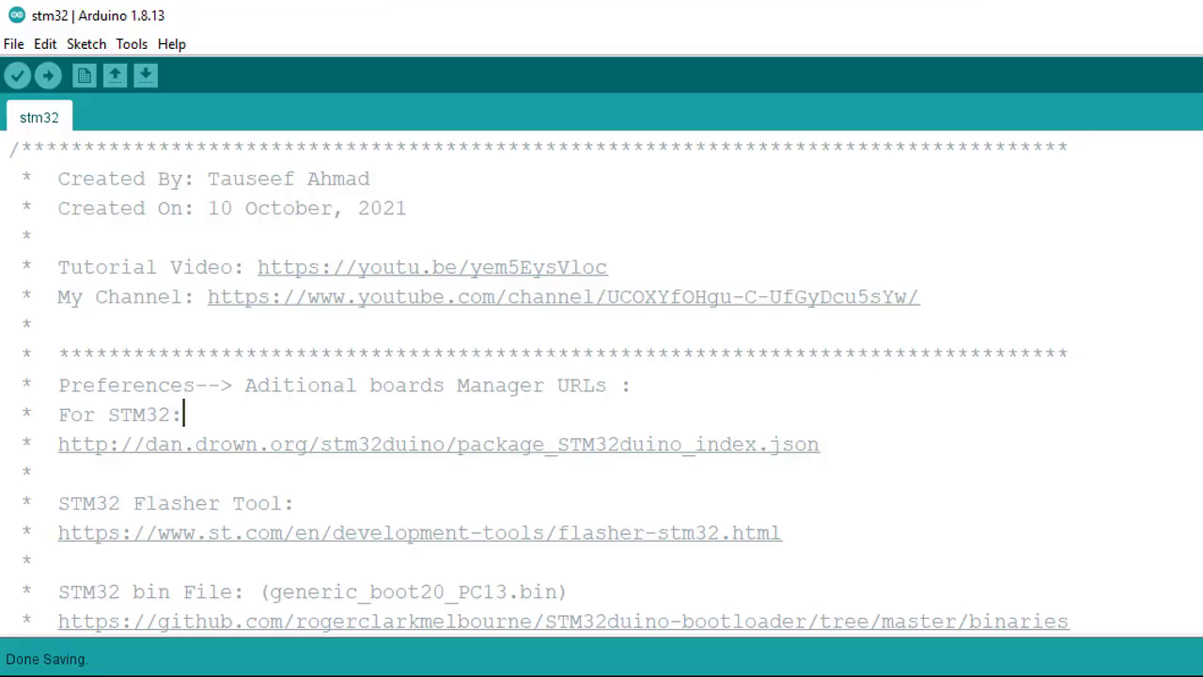
mouse_move(123, 73)
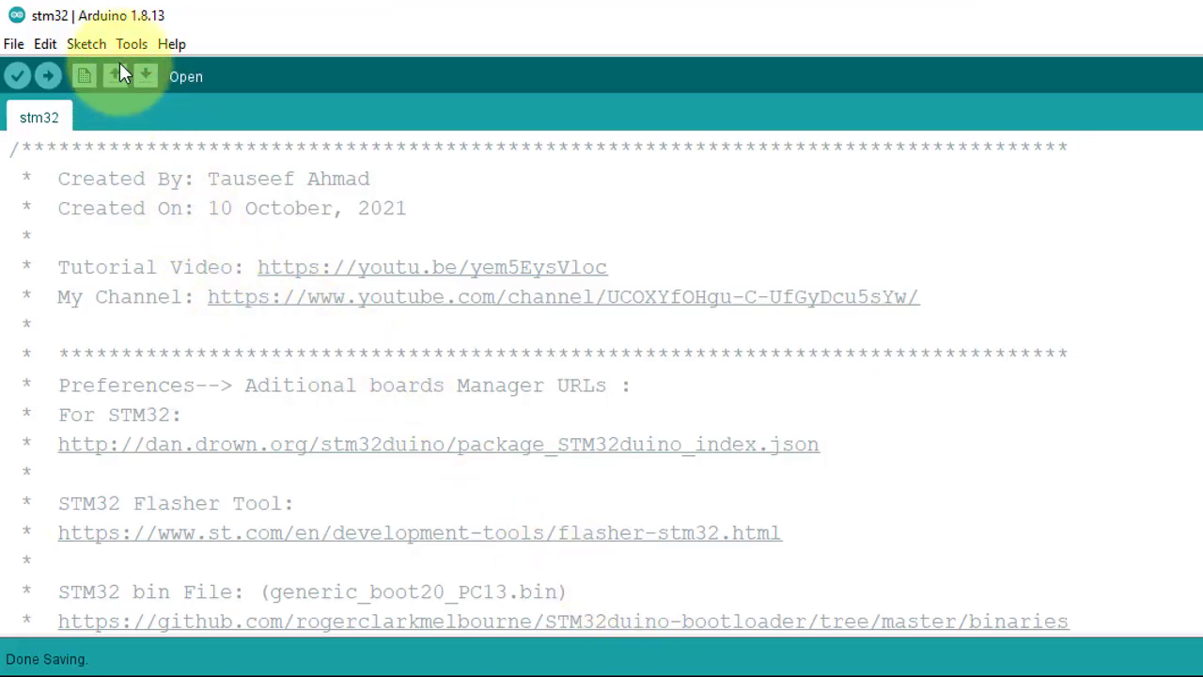
Step: Select COM14 (Maple Mini) as the upload port under Tools
left_click(132, 45)
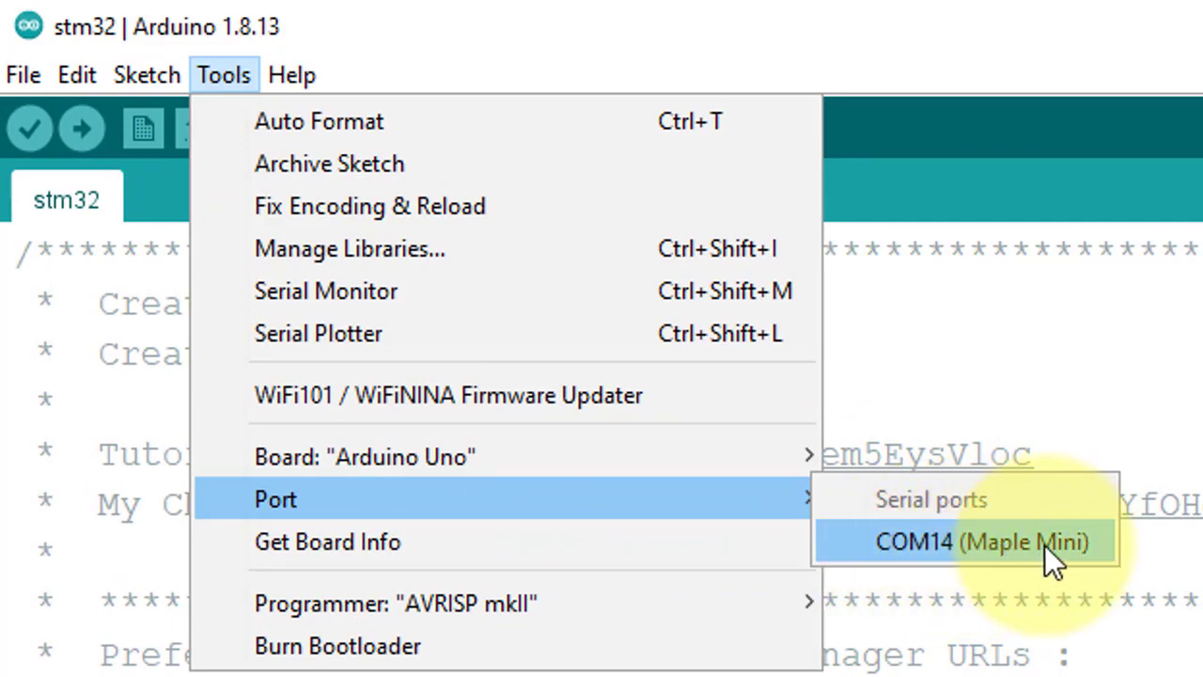
left_click(974, 541)
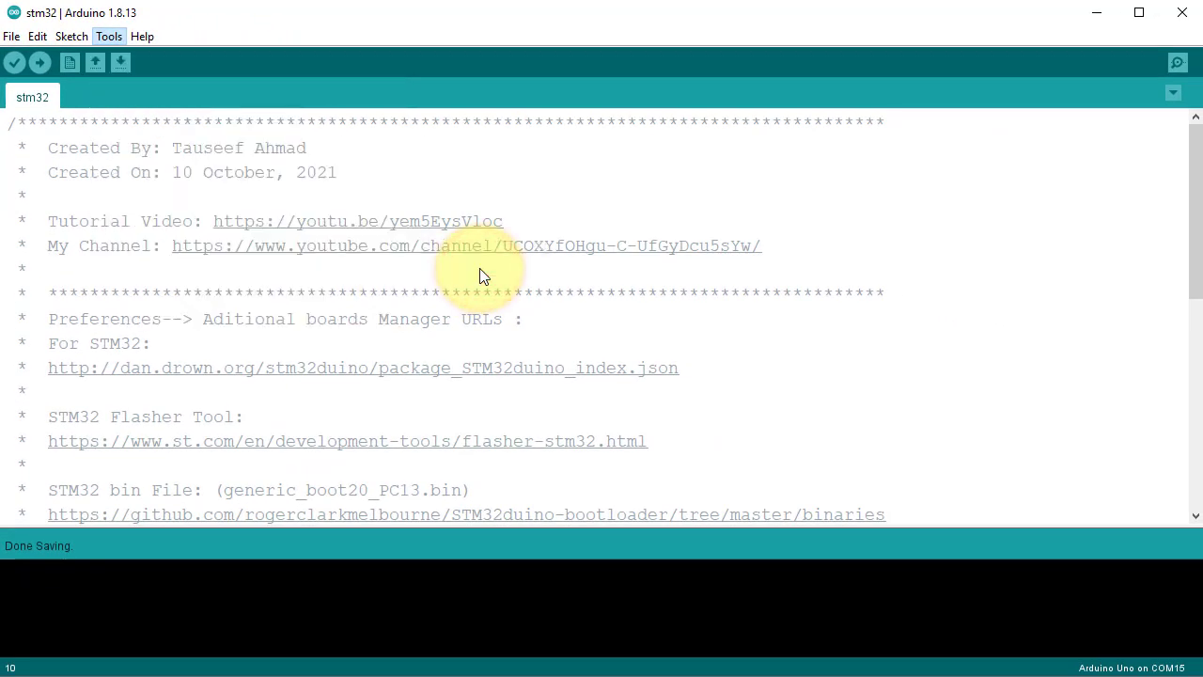
scroll("down", 3)
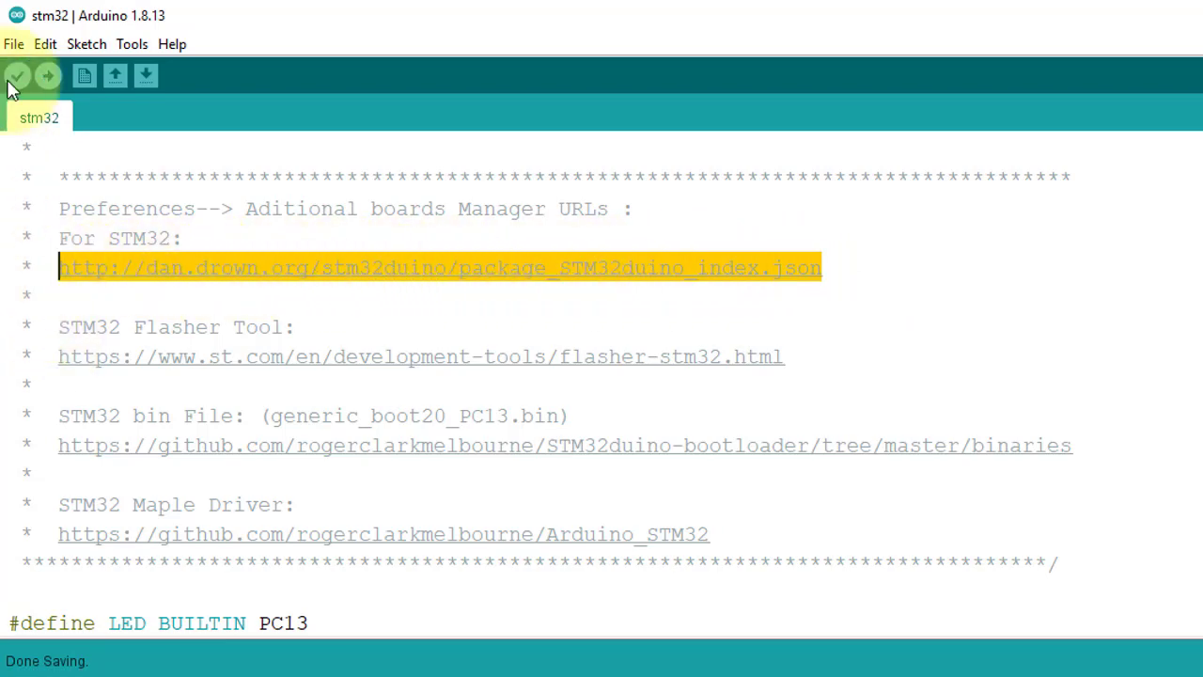
Step: Verify the dan.drown.org STM32duino URL in Preferences' additional boards manager URLs and close unchanged
left_click(19, 43)
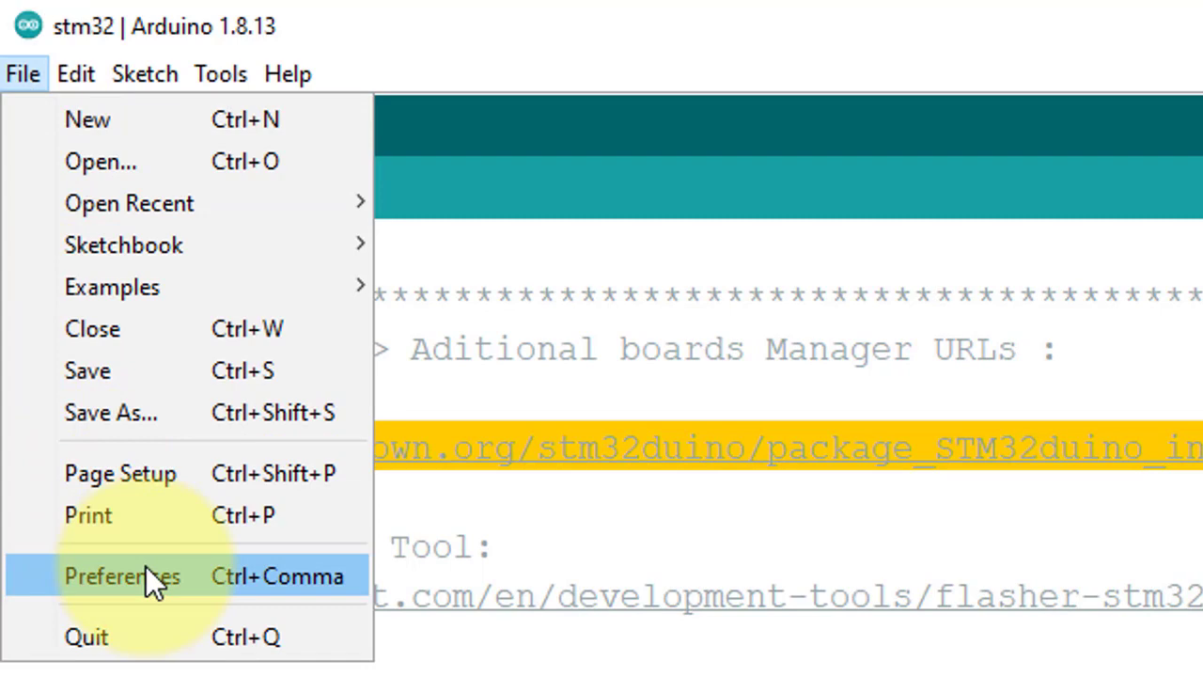
left_click(122, 575)
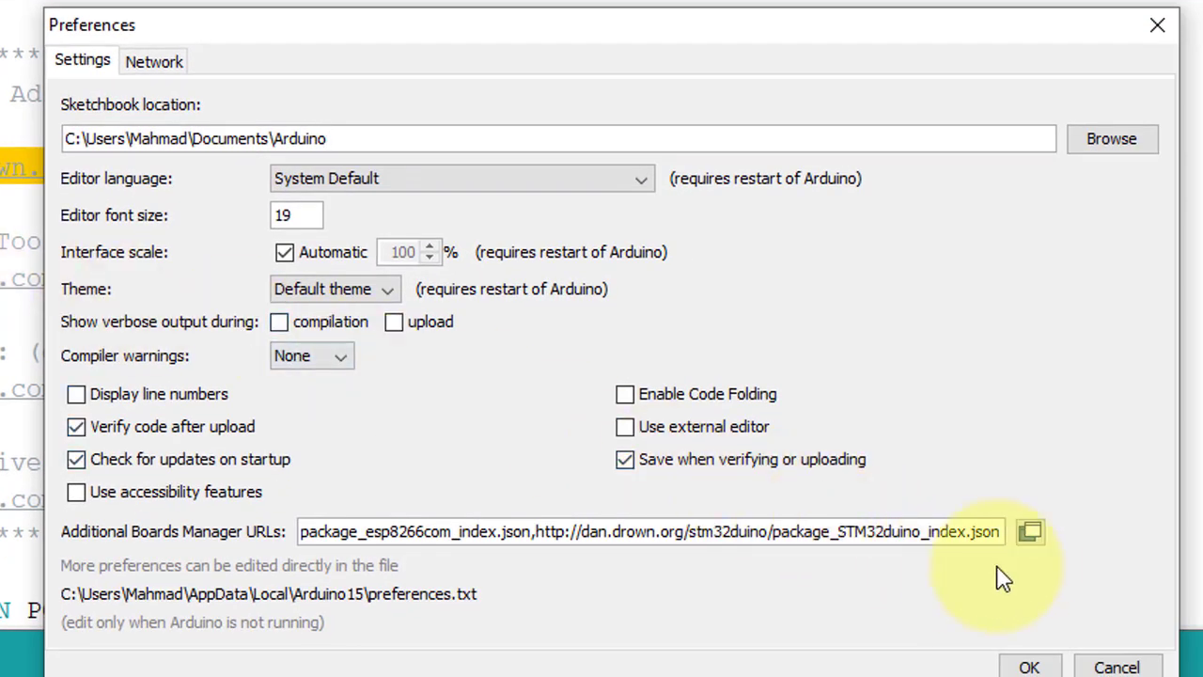
left_click(1030, 534)
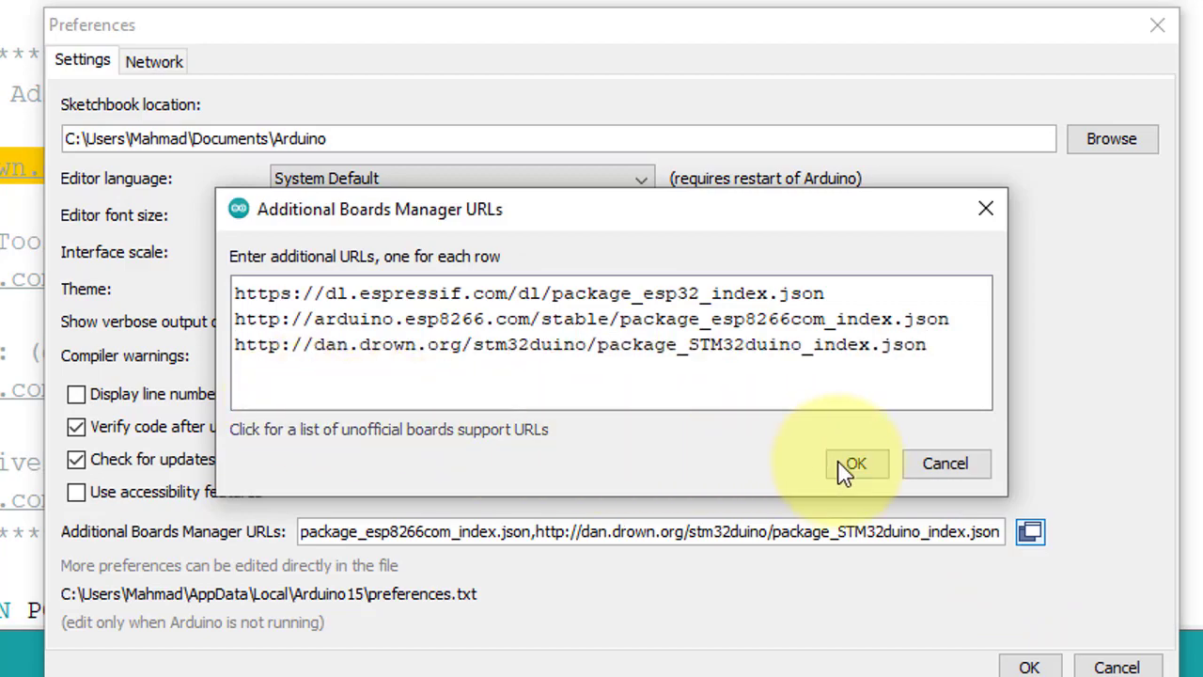
left_click(855, 462)
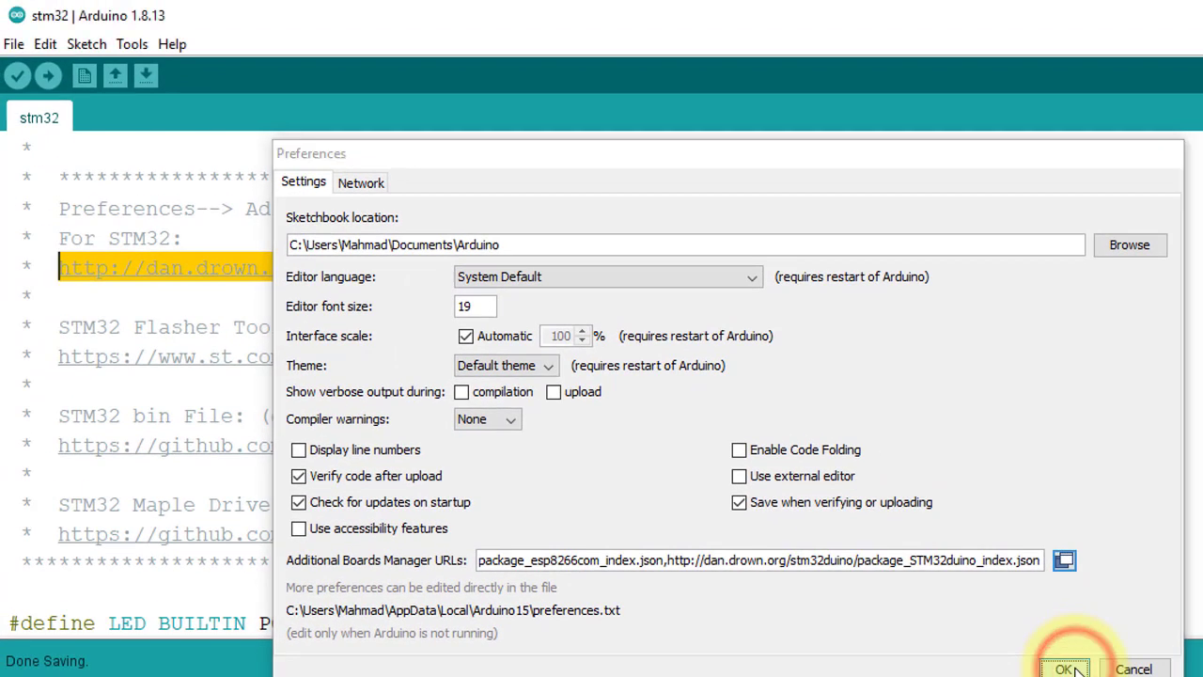
left_click(1067, 669)
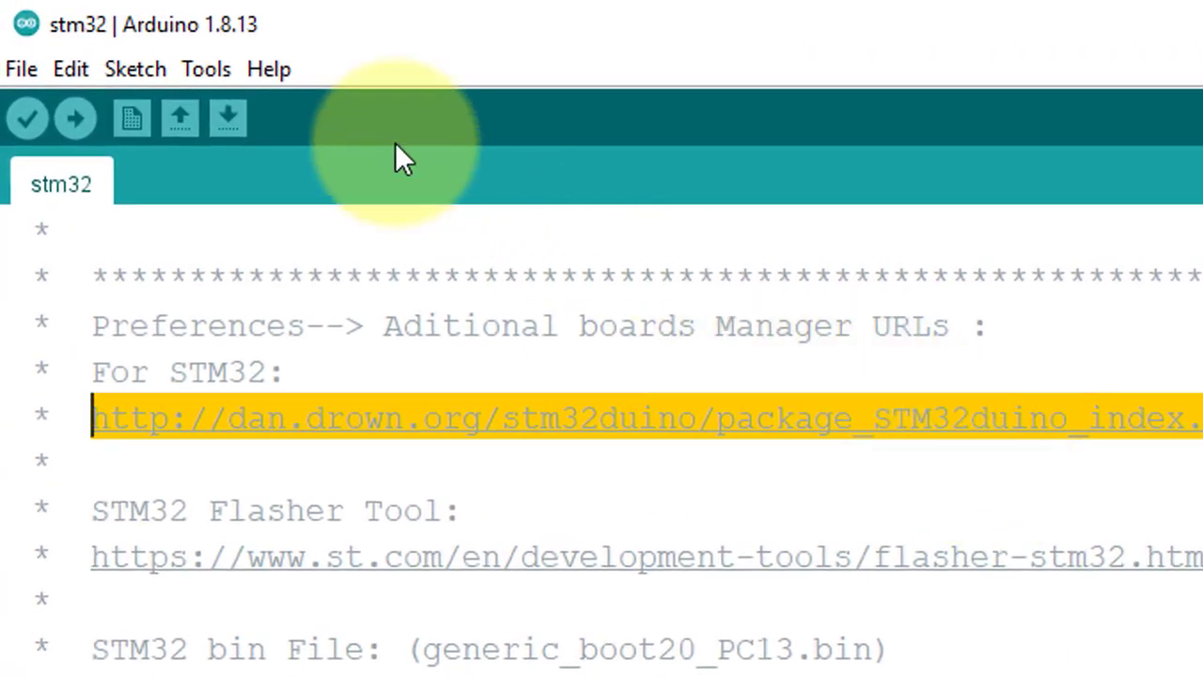
left_click(205, 68)
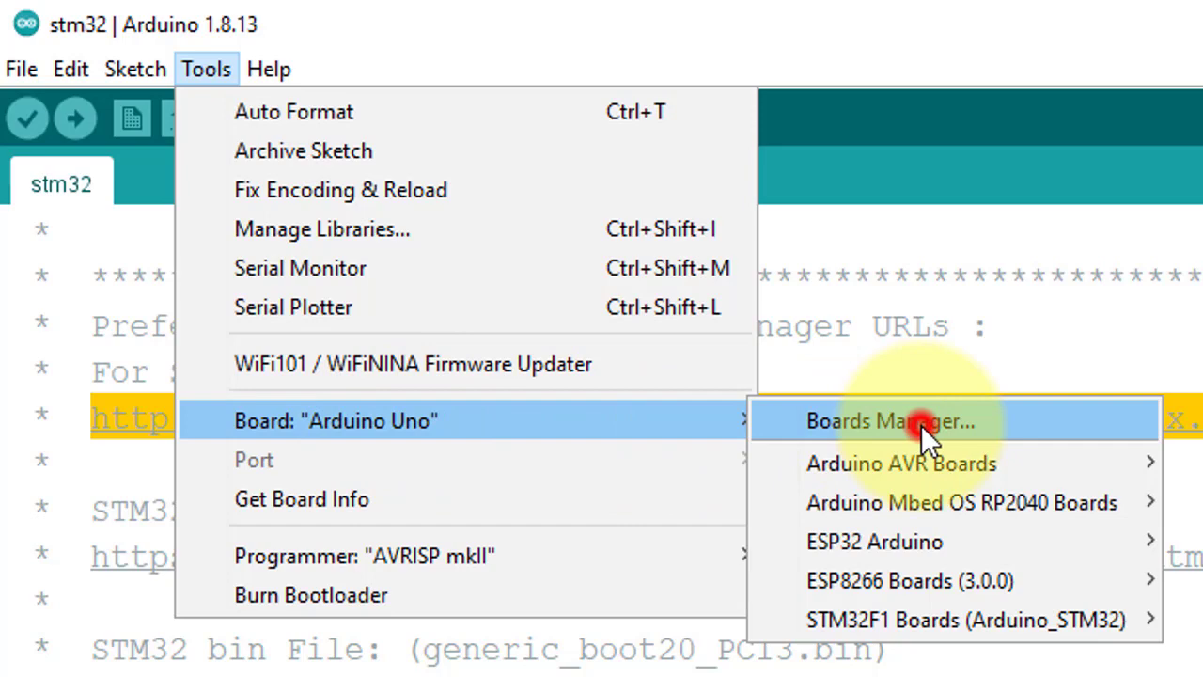
left_click(917, 421)
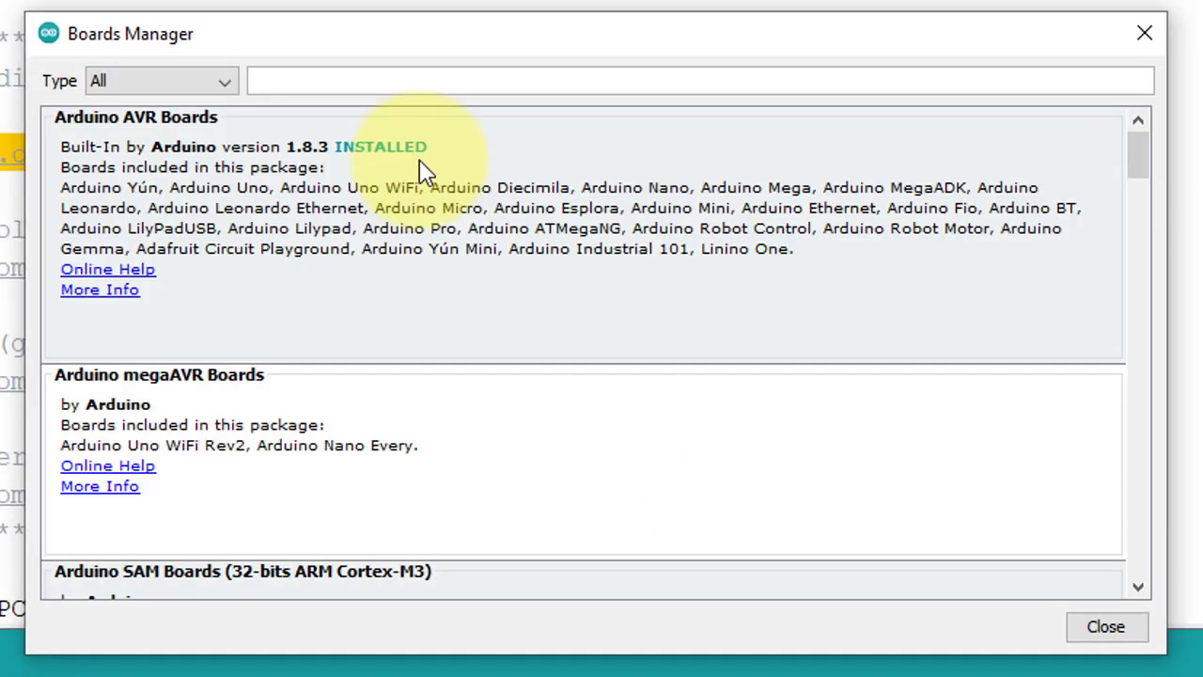
type("stm32")
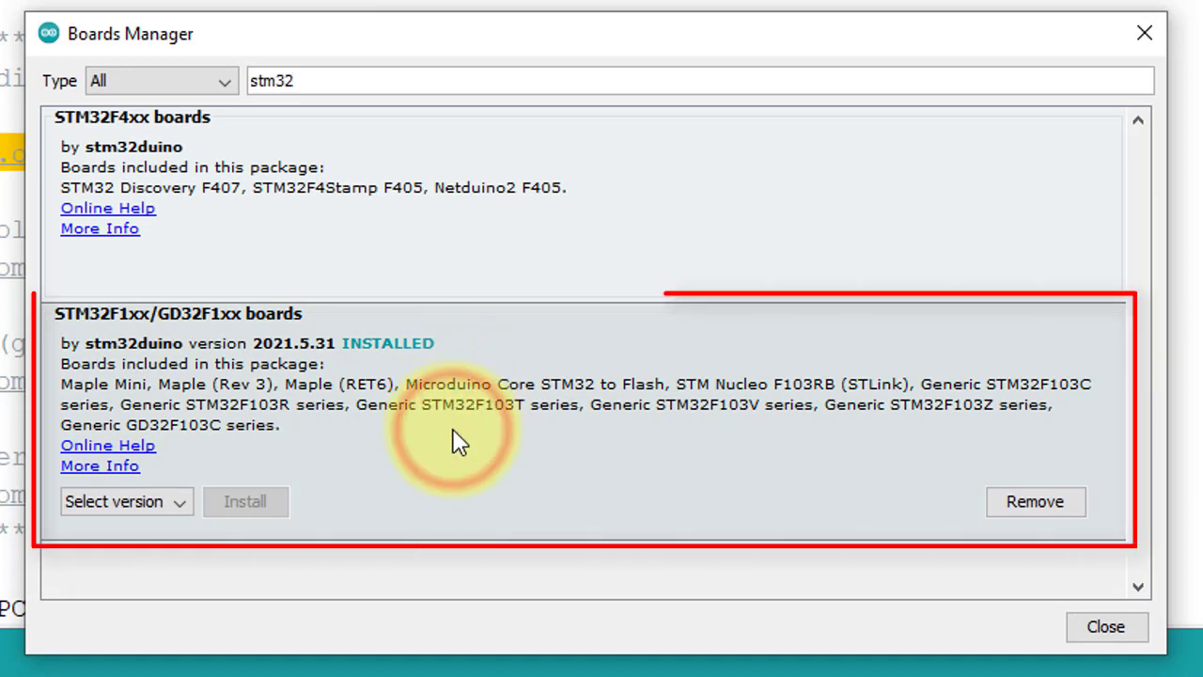
left_click(127, 502)
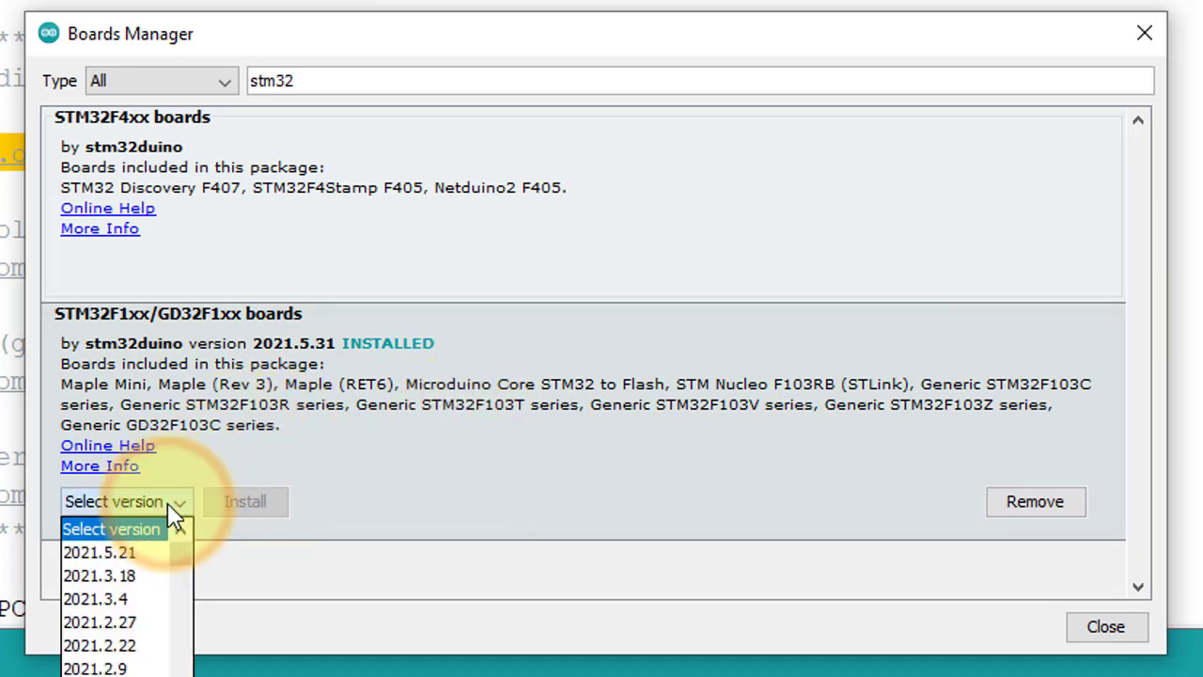
left_click(100, 553)
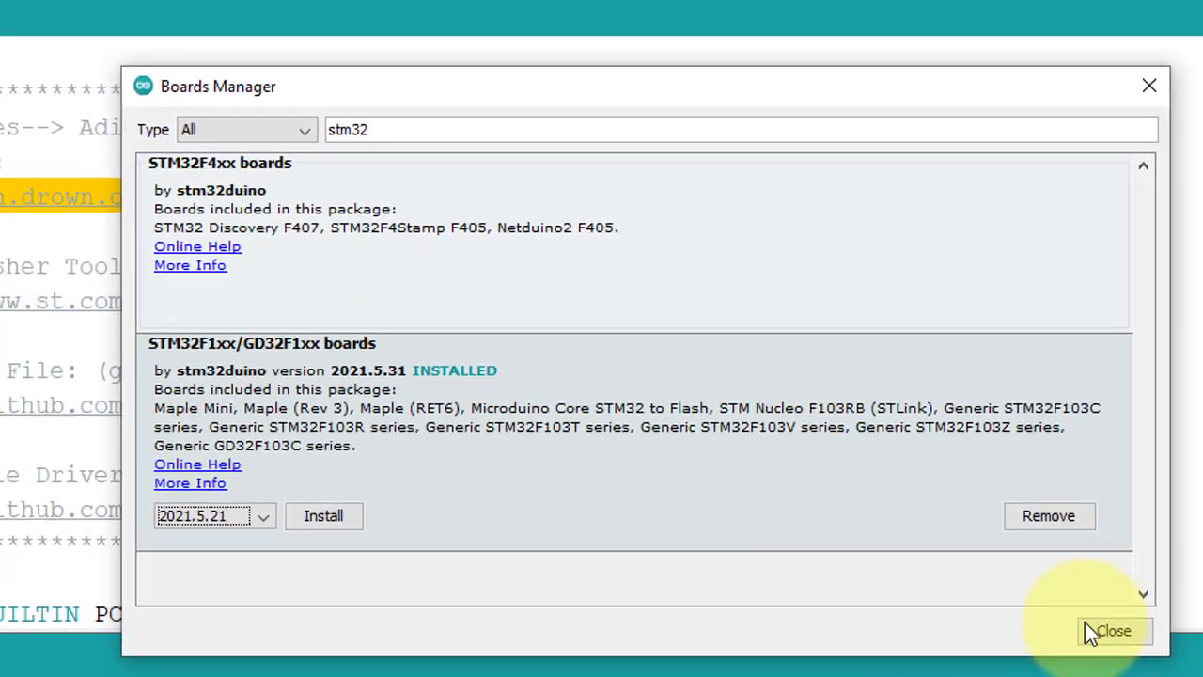
left_click(1112, 631)
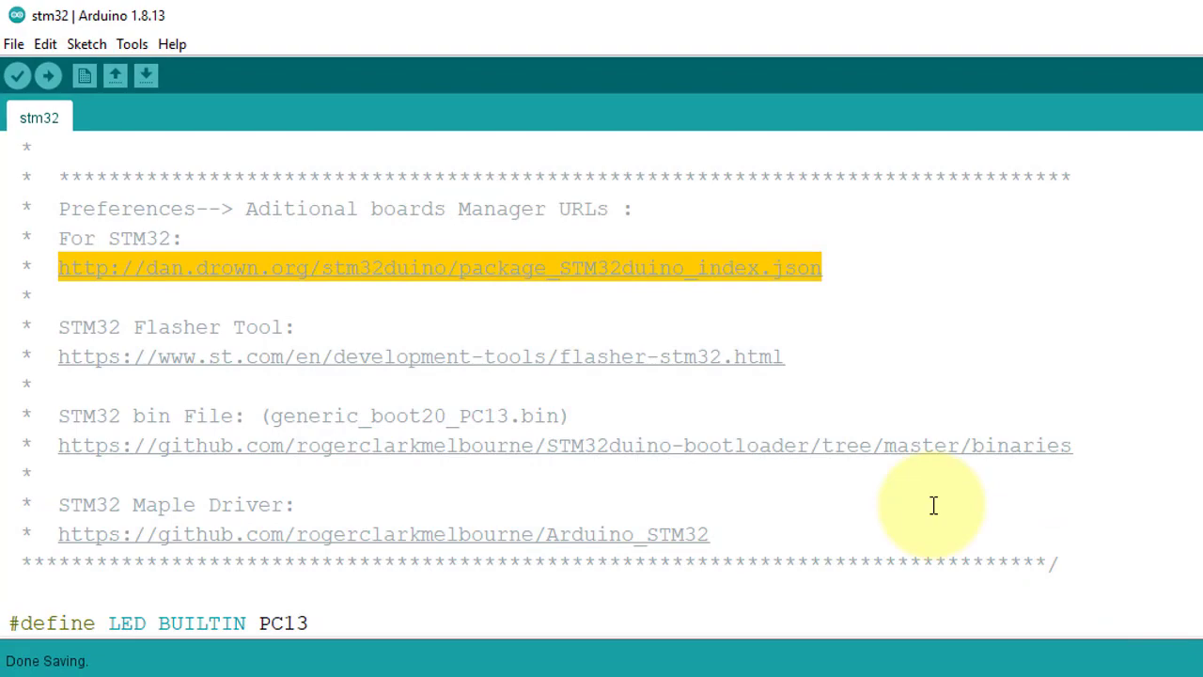
Step: Select Generic STM32F103C series and confirm STM32F103C8 variant with STM32duino bootloader upload
left_click(132, 43)
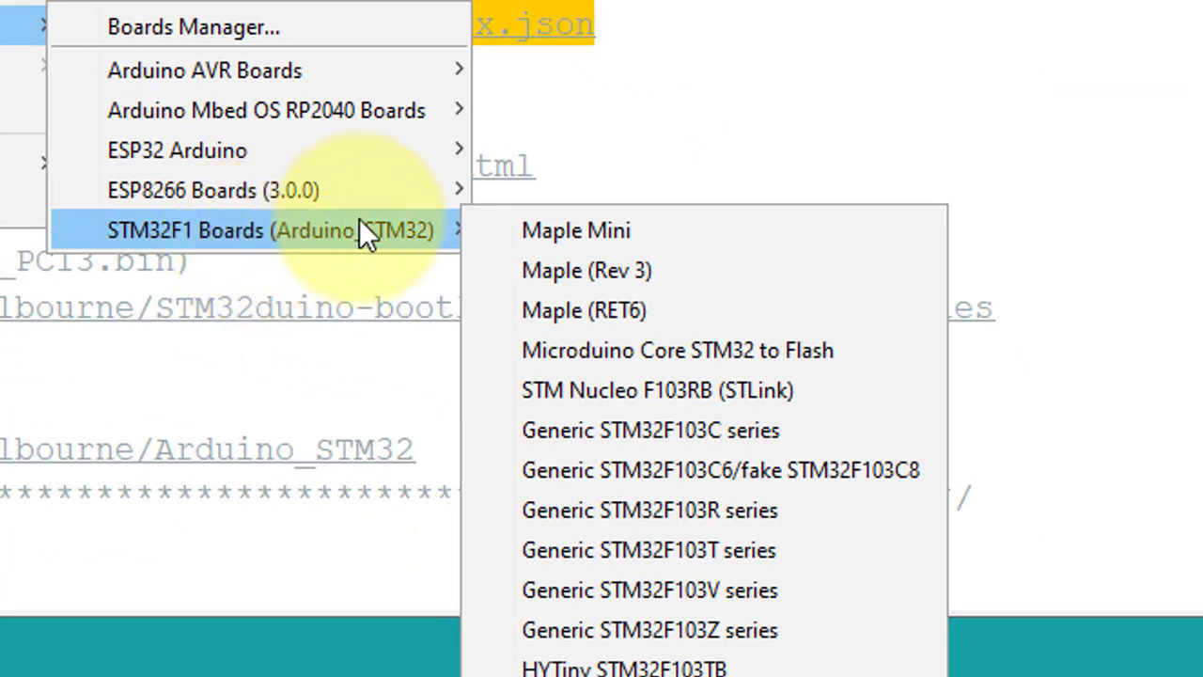
mouse_move(665, 447)
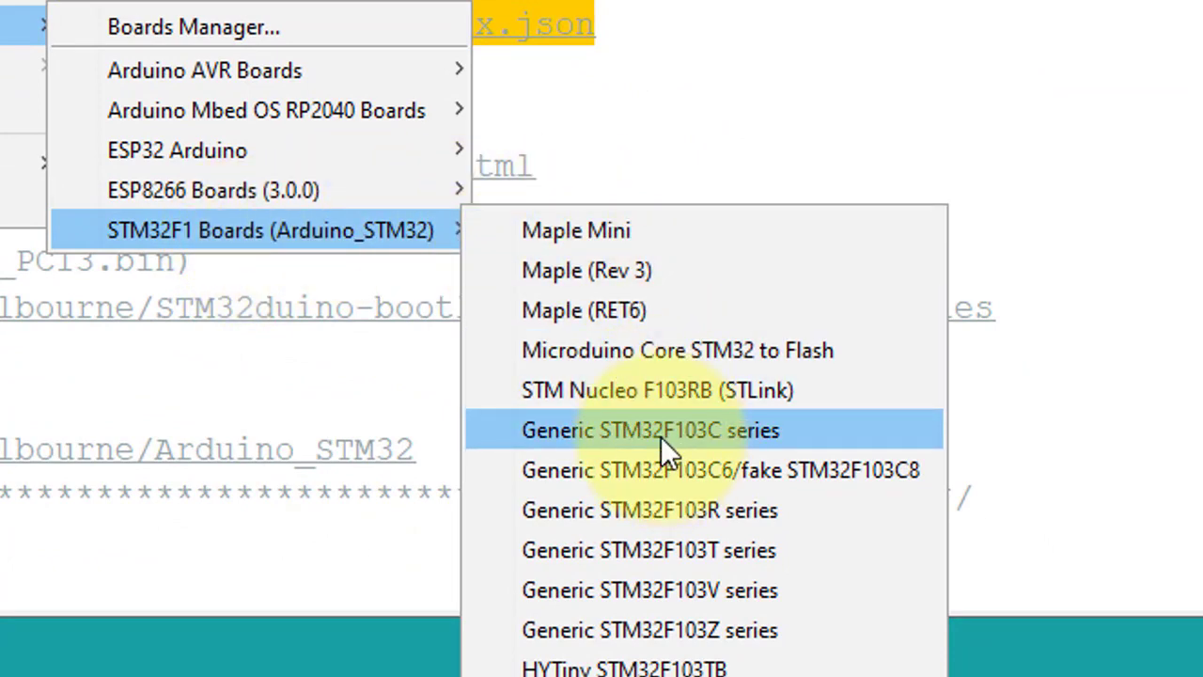
left_click(652, 428)
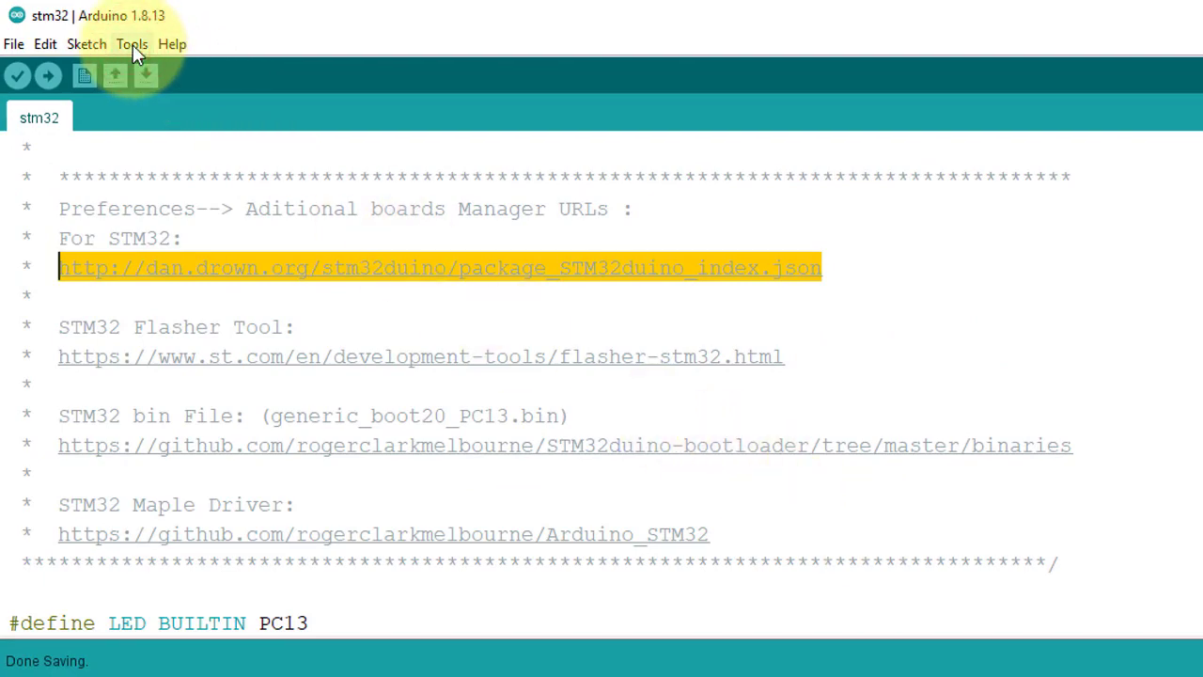
left_click(136, 44)
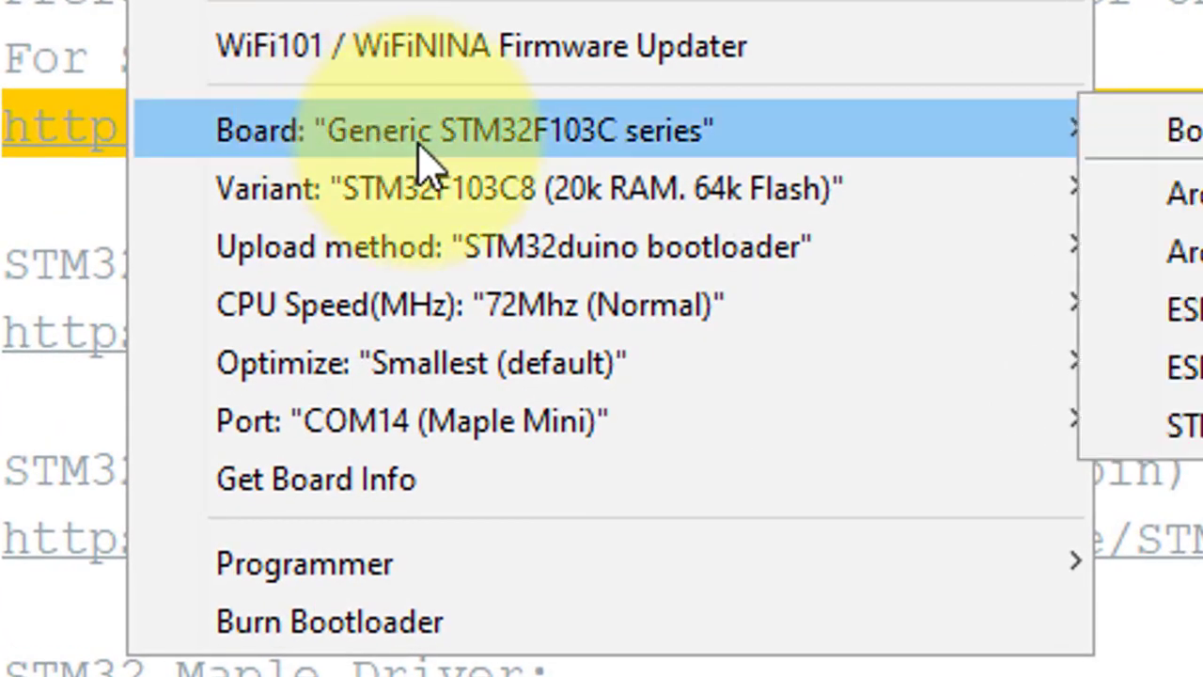
mouse_move(789, 297)
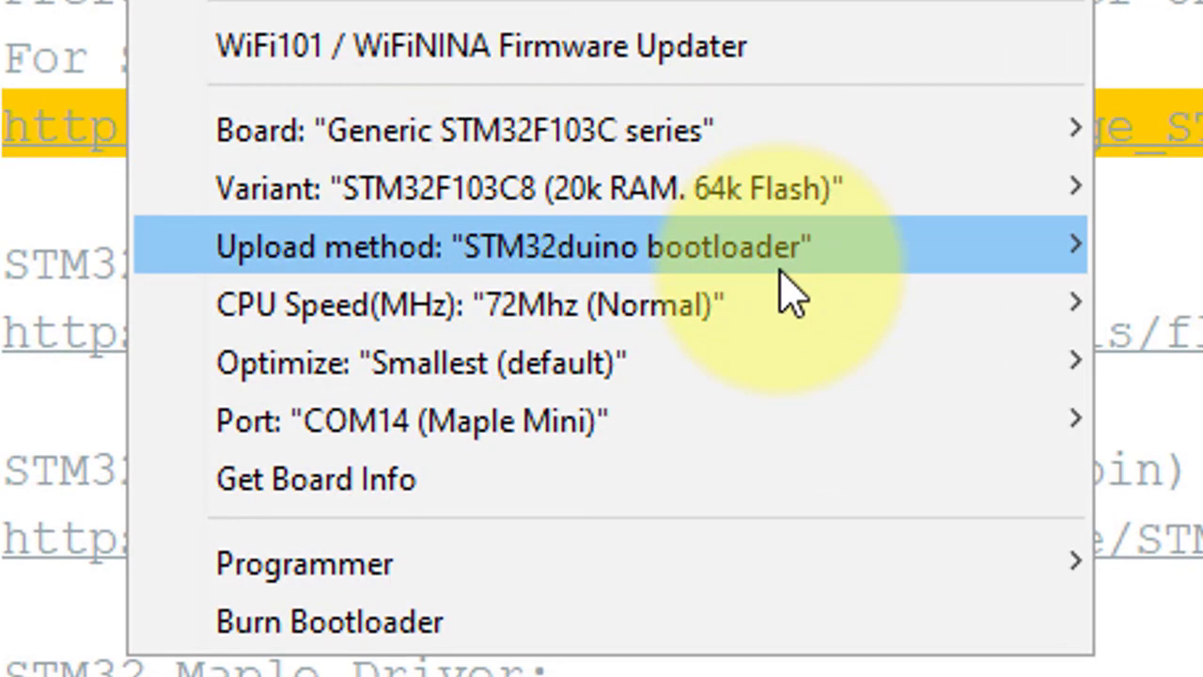
mouse_move(620, 320)
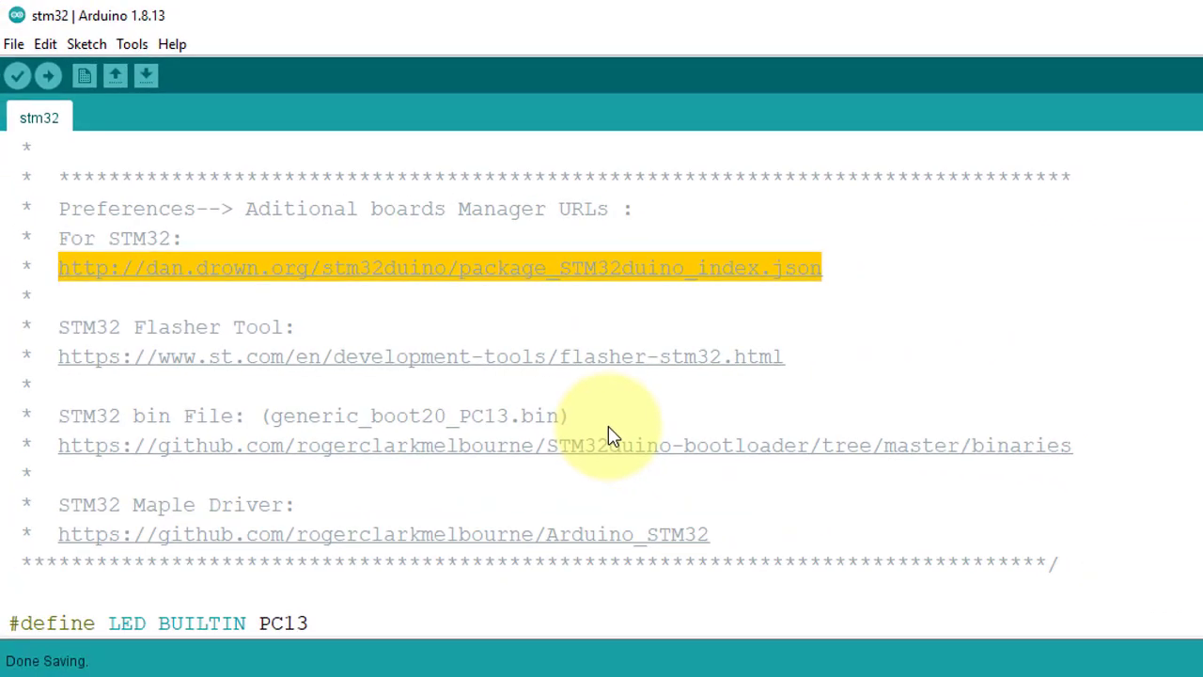
scroll("down", 3)
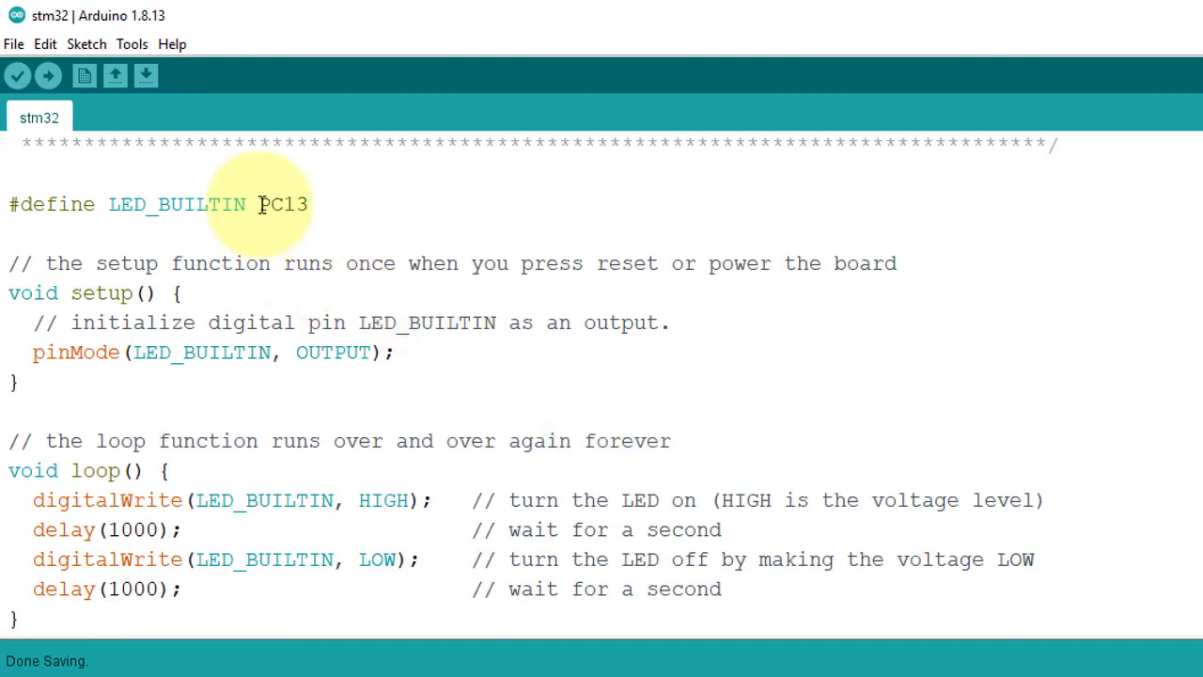
double_click(281, 203)
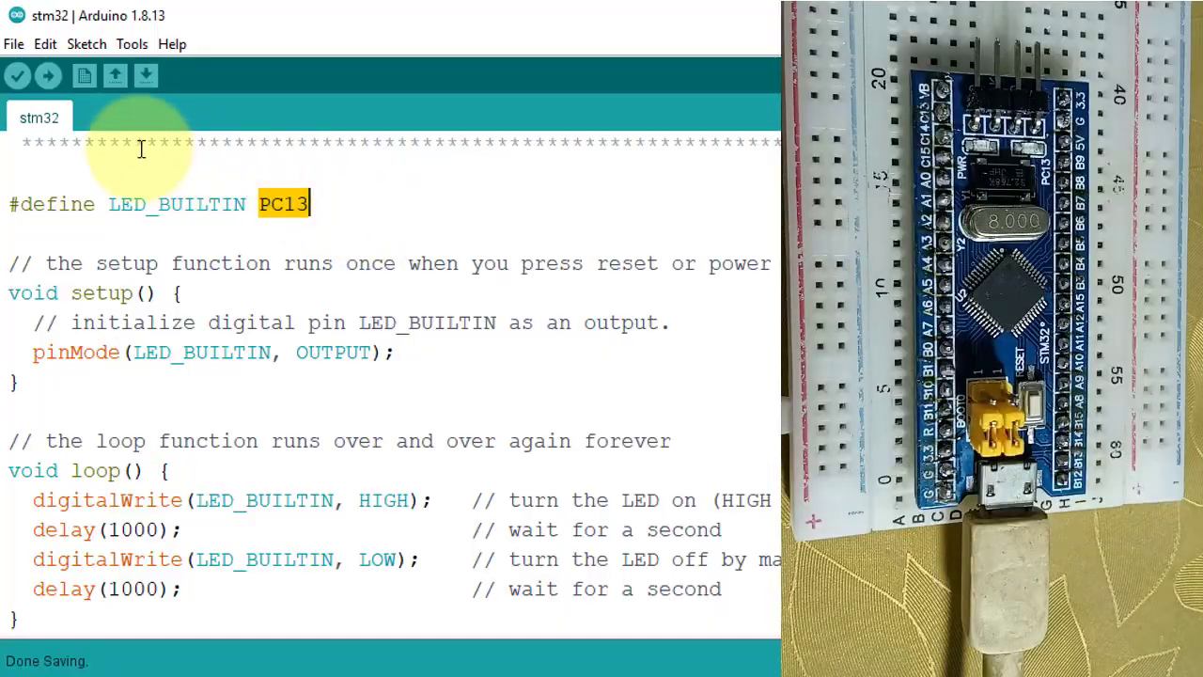
Step: Upload the blink sketch to the STM32 board until 'Done uploading'
left_click(47, 71)
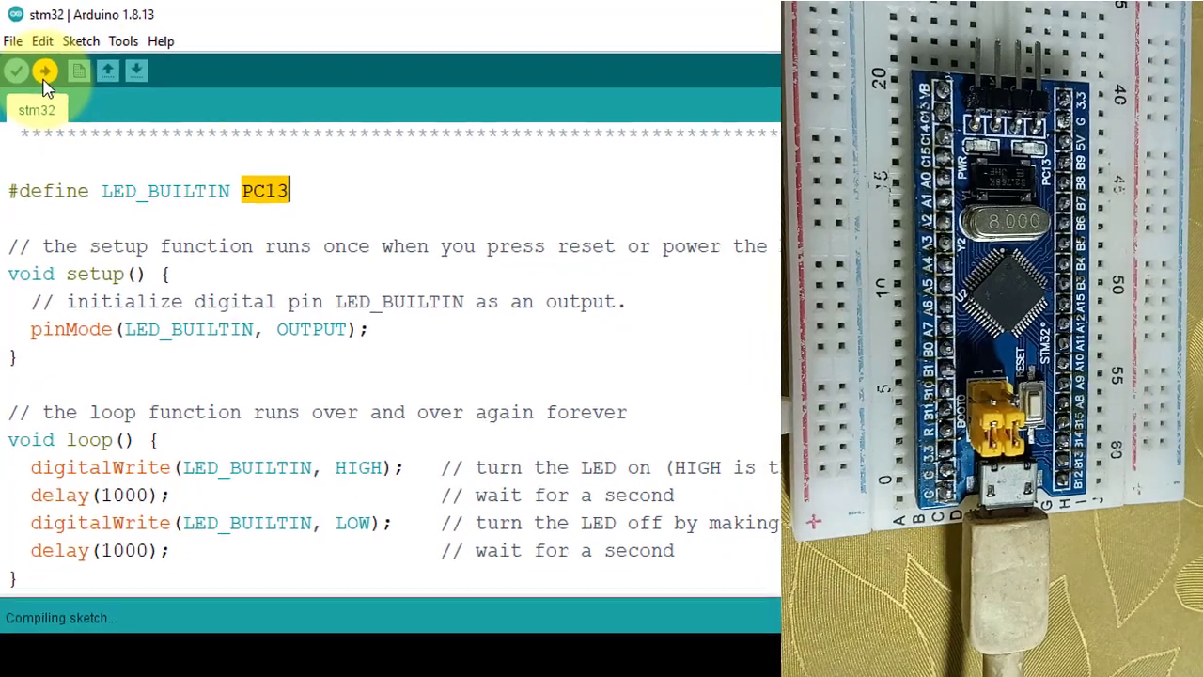
left_click(45, 71)
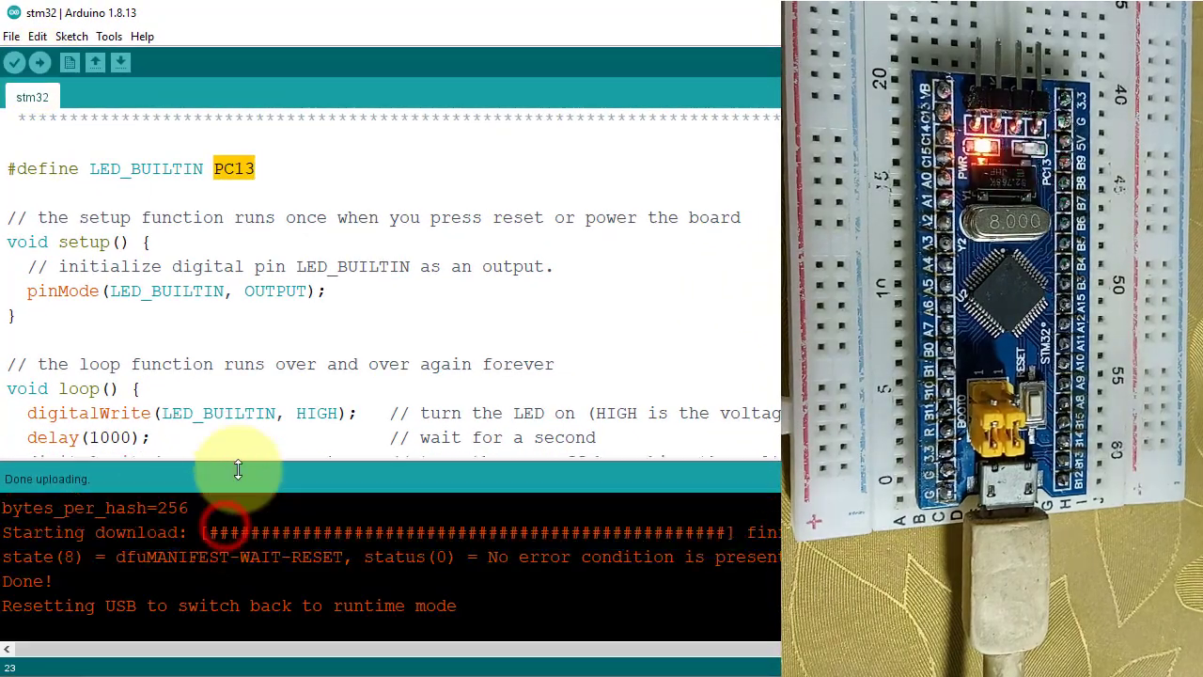